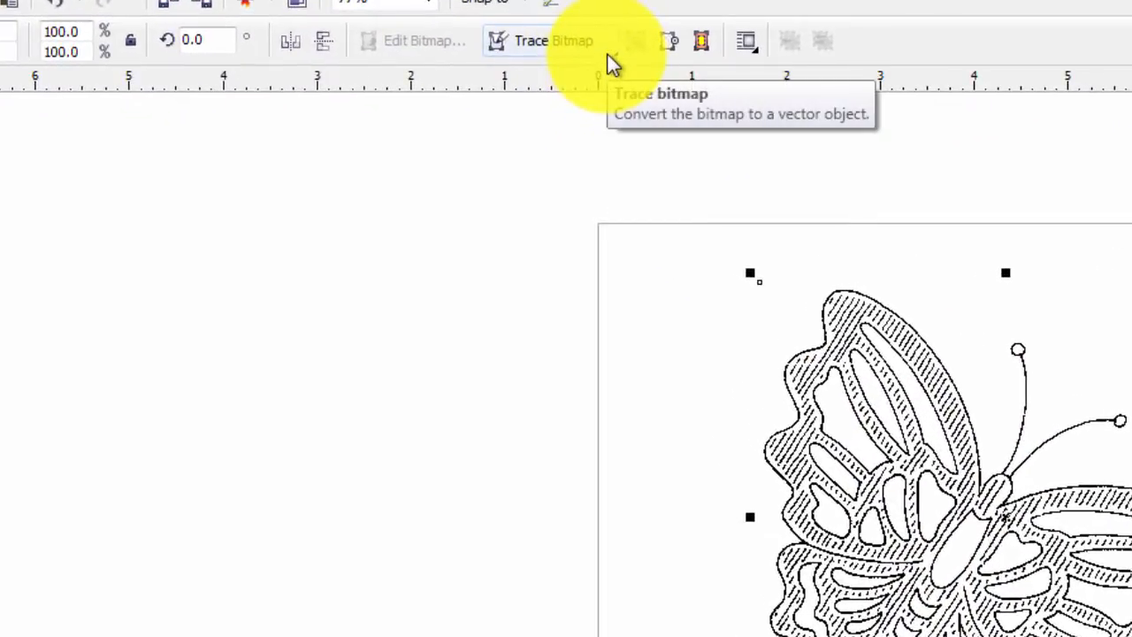
- Start an Outline Trace > Line art on the butterfly bitmap, accepting Reduce bitmap in the size warning
{"action": "left_click", "coordinate": [552, 41]}
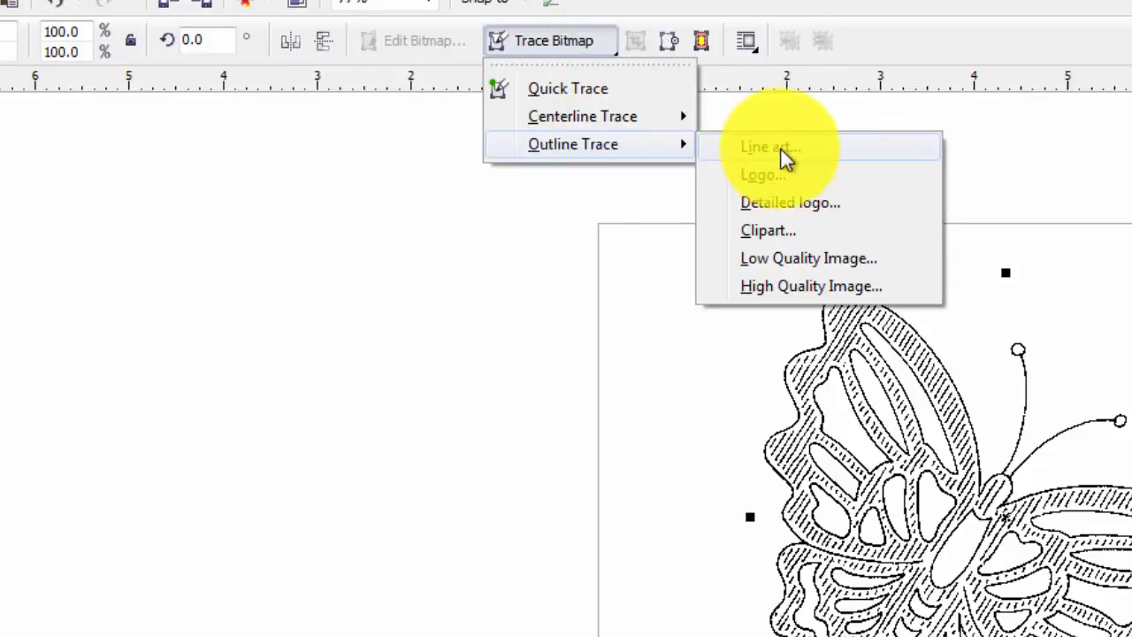
{"action": "left_click", "coordinate": [769, 147]}
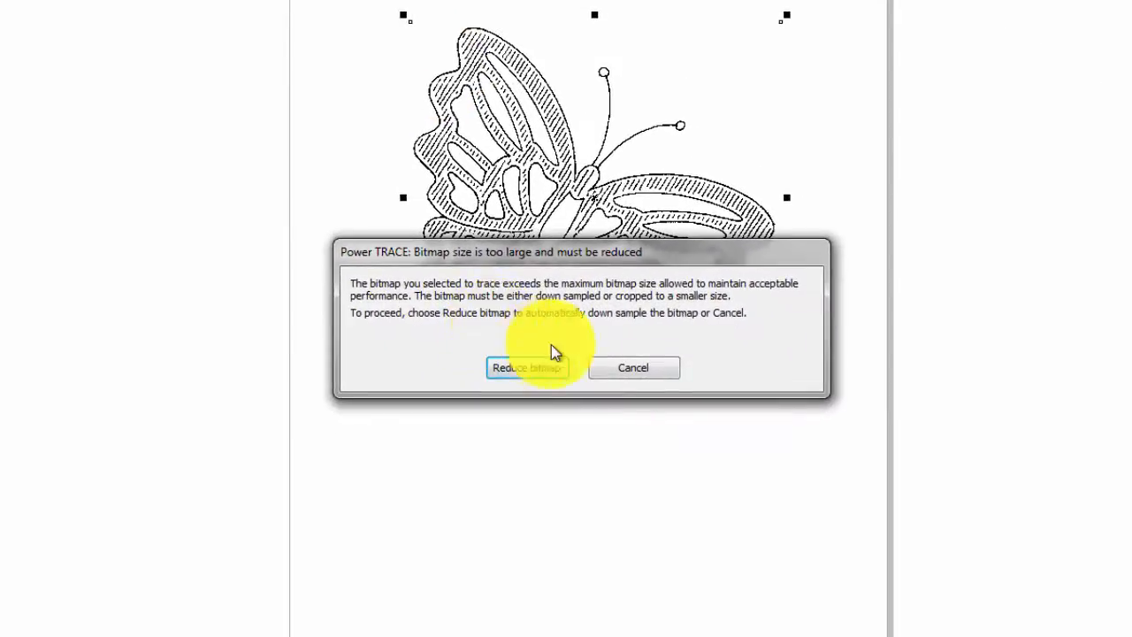
{"action": "mouse_move", "coordinate": [371, 380]}
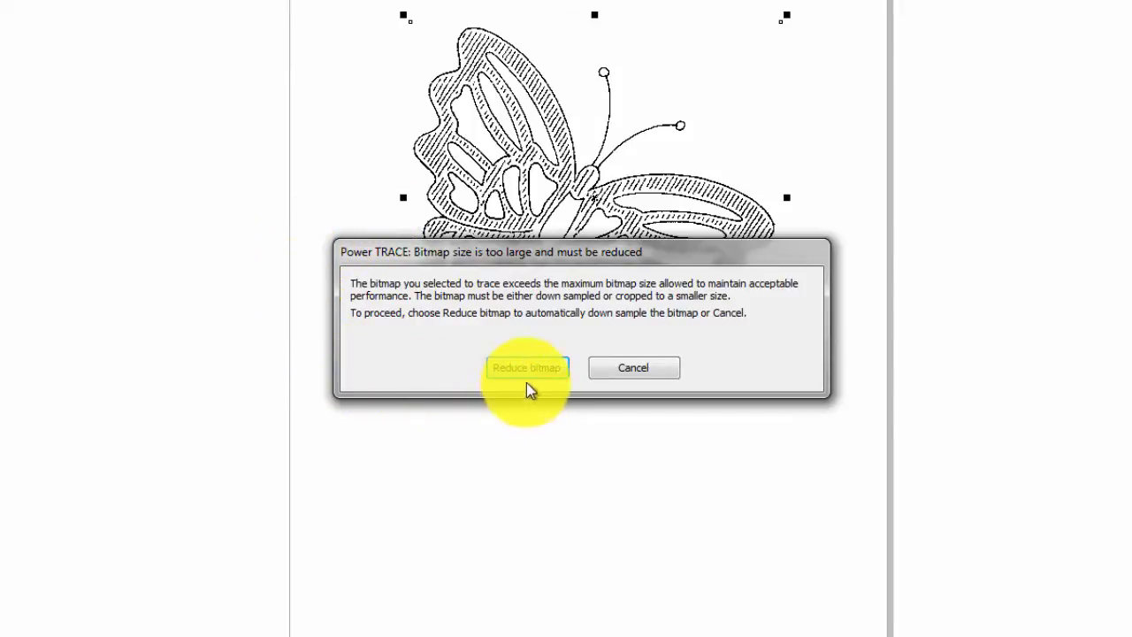
{"action": "mouse_move", "coordinate": [623, 386]}
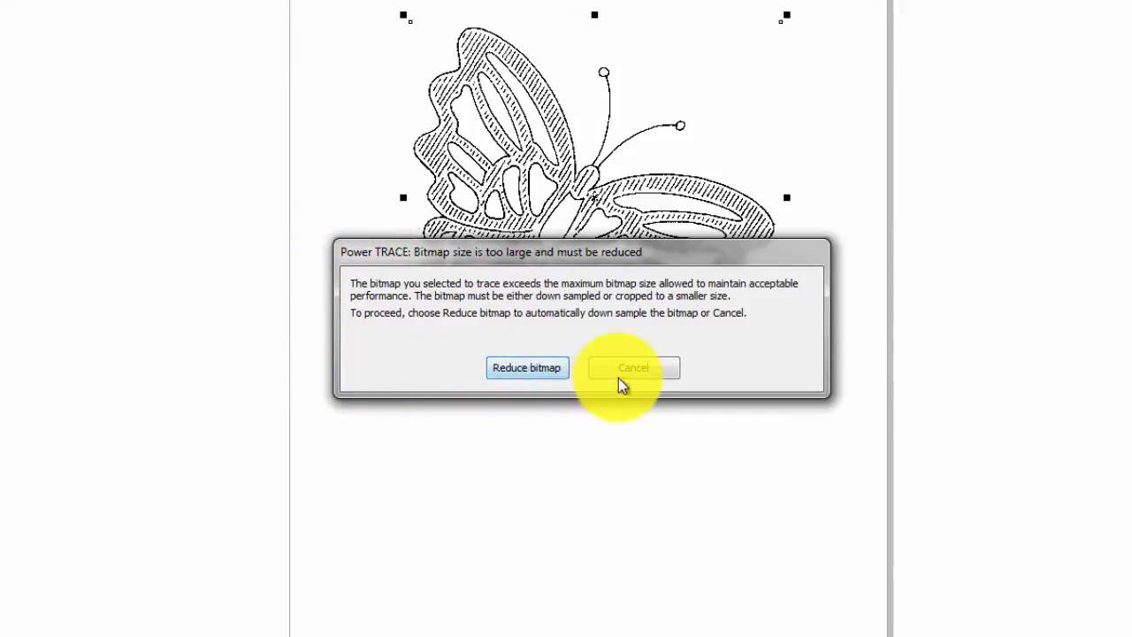
{"action": "left_click", "coordinate": [527, 368]}
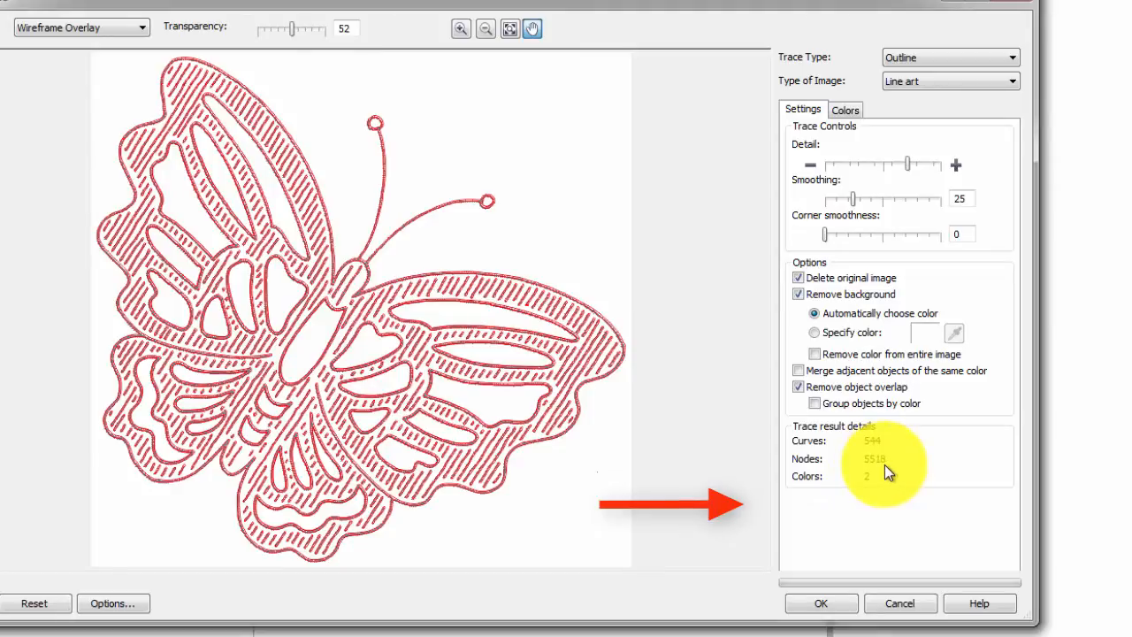
{"action": "mouse_move", "coordinate": [899, 233]}
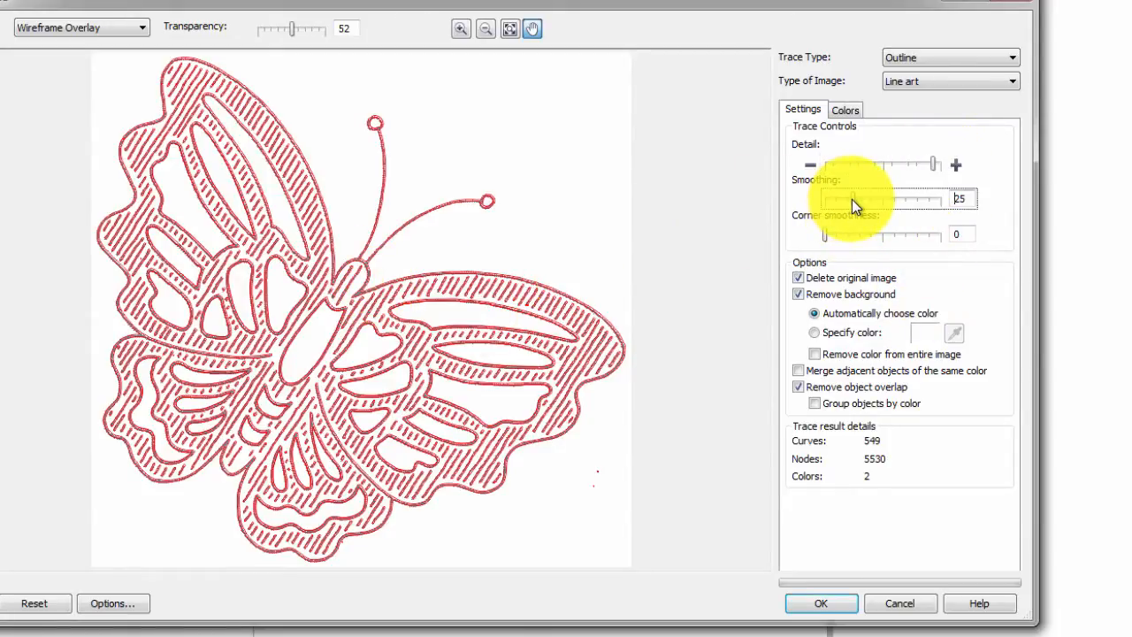
- Lower the PowerTRACE Smoothing slider to 17, giving a preview of about 549 curves
{"action": "left_click_drag", "start_coordinate": [864, 198], "coordinate": [845, 199]}
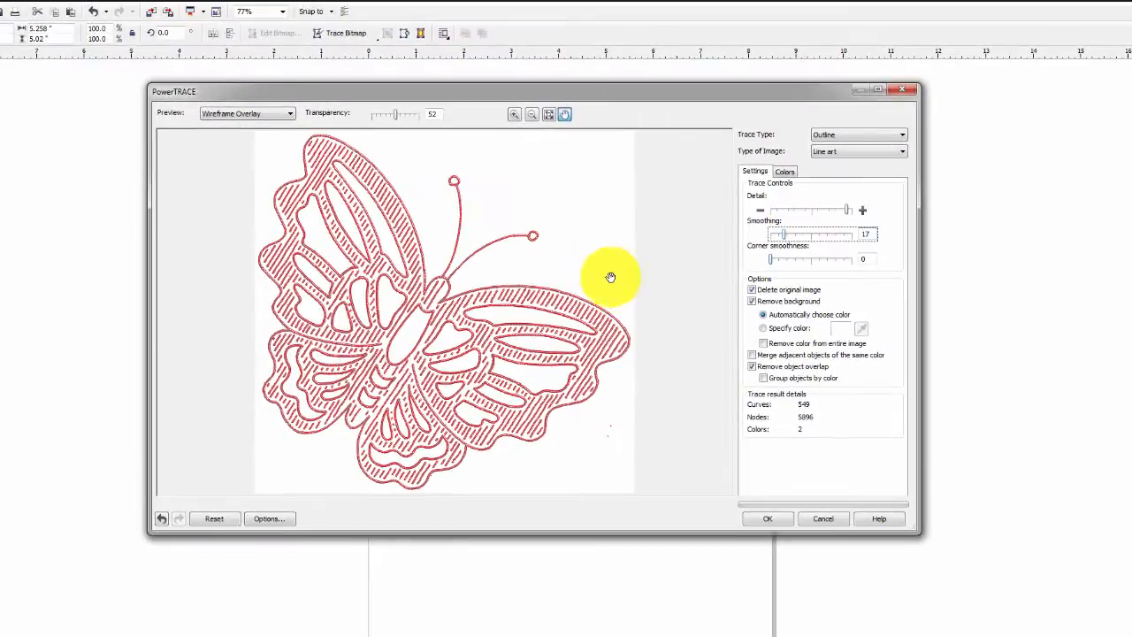
{"action": "mouse_move", "coordinate": [319, 120]}
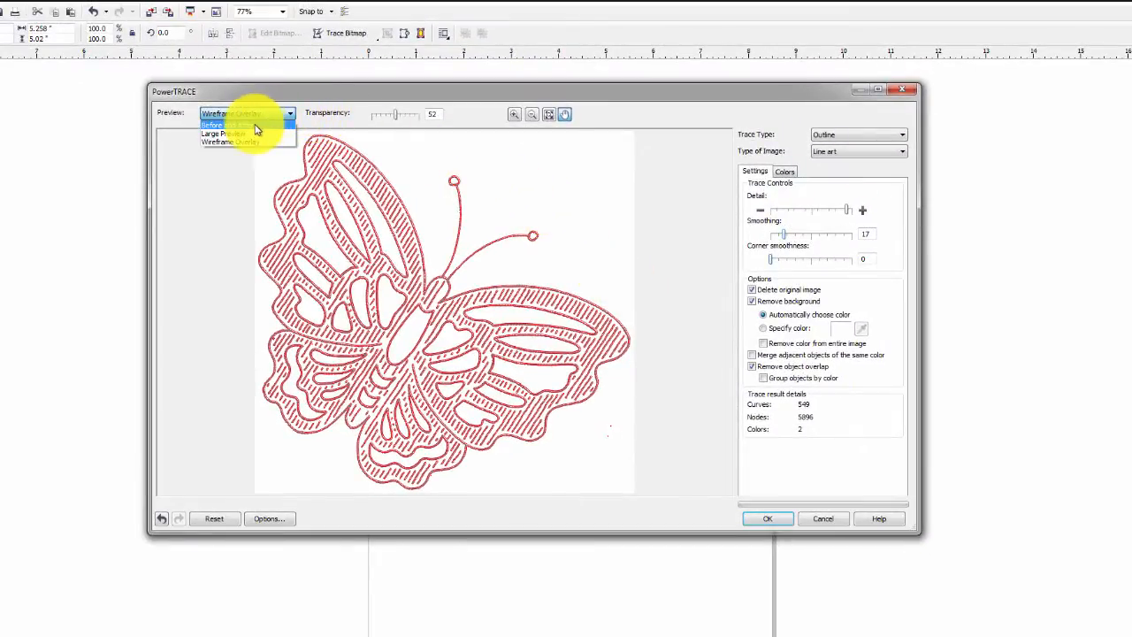
- Switch the trace preview style to Before and After to compare original and traced butterfly
{"action": "left_click", "coordinate": [228, 124]}
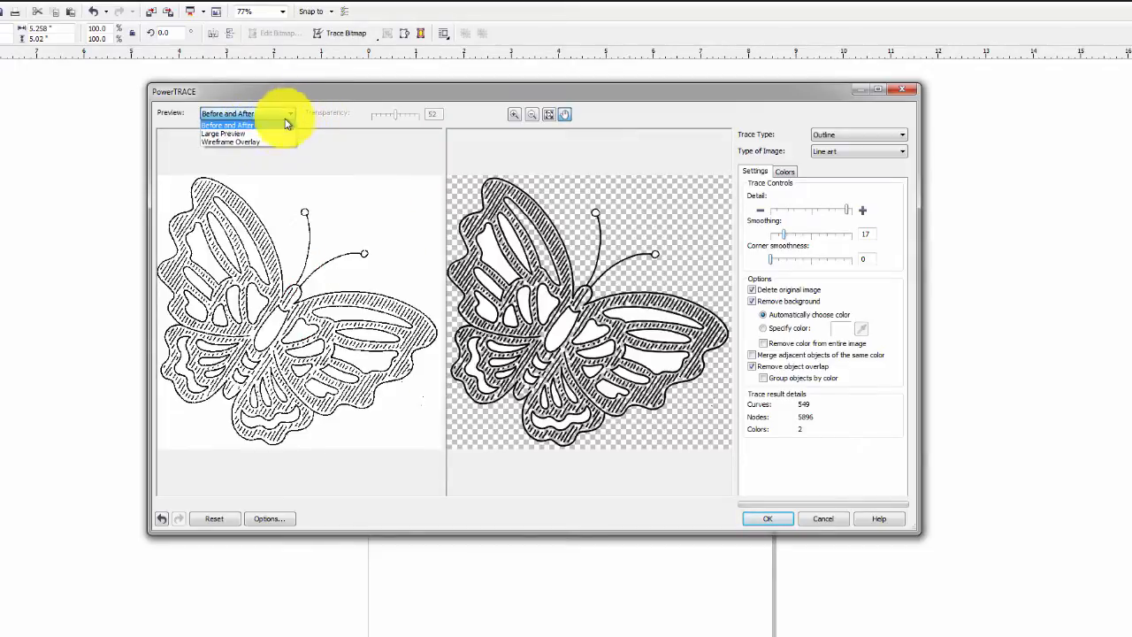
{"action": "left_click", "coordinate": [230, 141]}
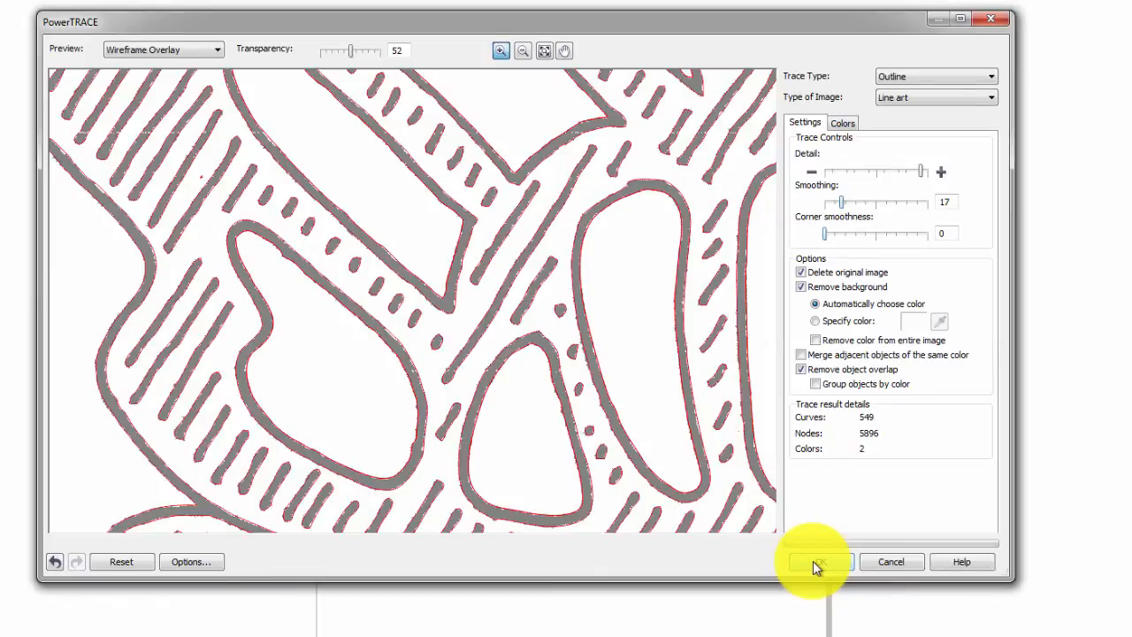
- Apply the trace, placing the 549-object butterfly group on the page, and zoom in on it
{"action": "left_click", "coordinate": [814, 562]}
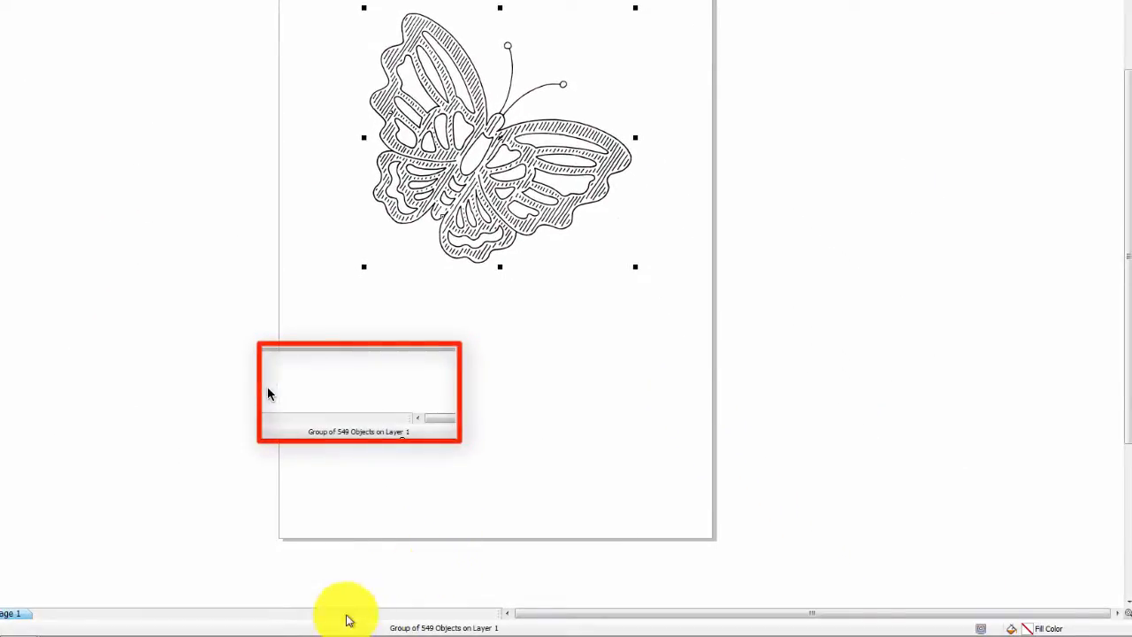
{"action": "mouse_move", "coordinate": [469, 513]}
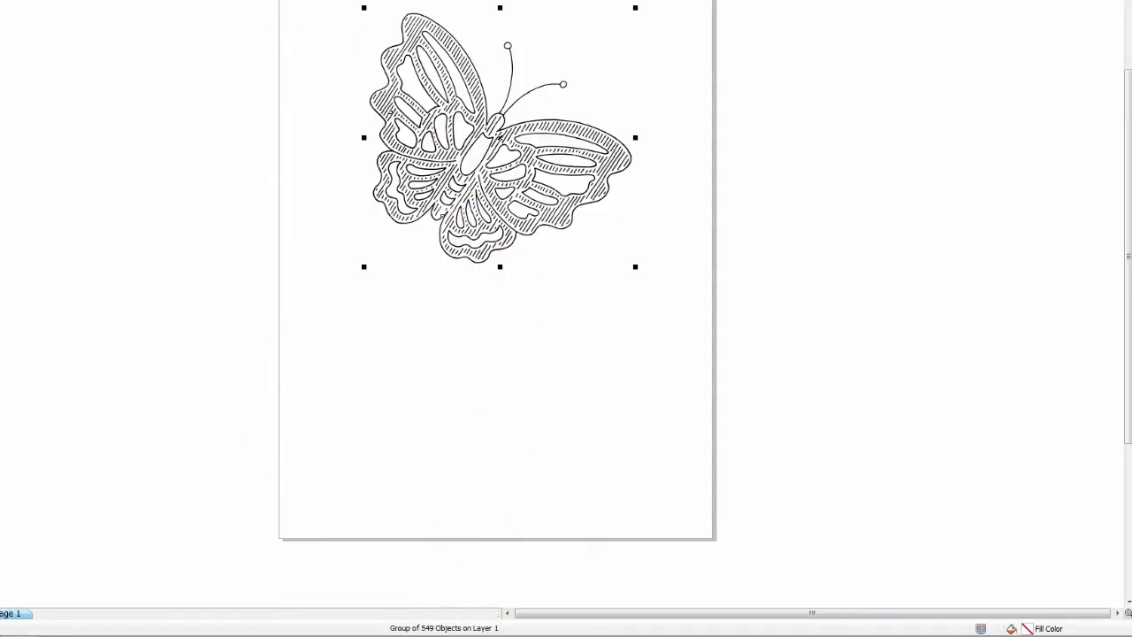
{"action": "left_click", "coordinate": [81, 21]}
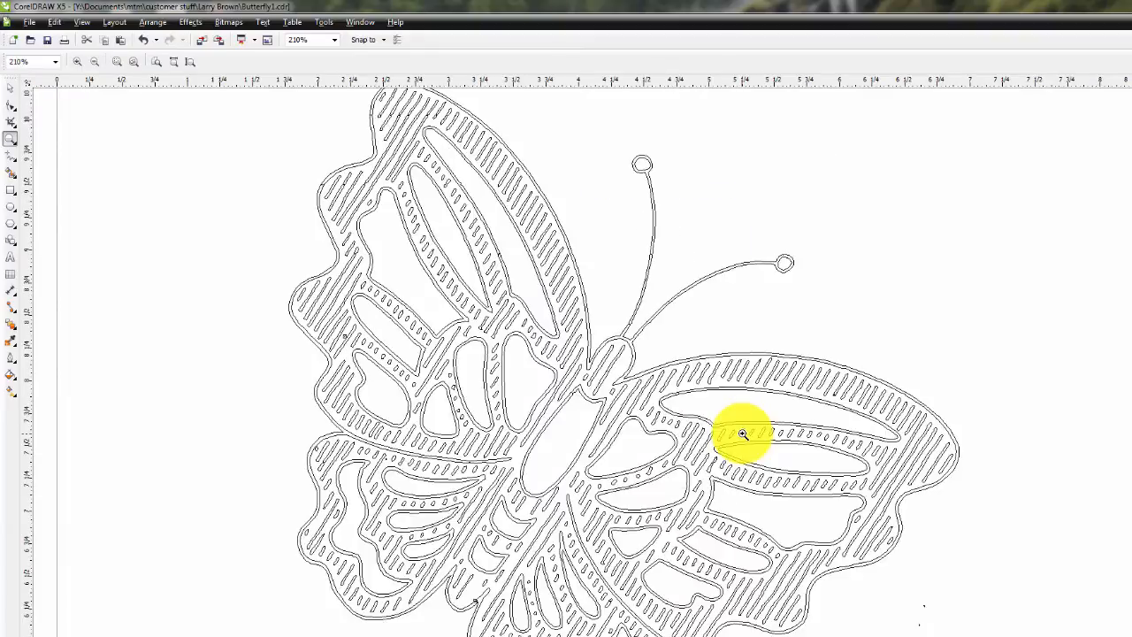
{"action": "mouse_move", "coordinate": [511, 247]}
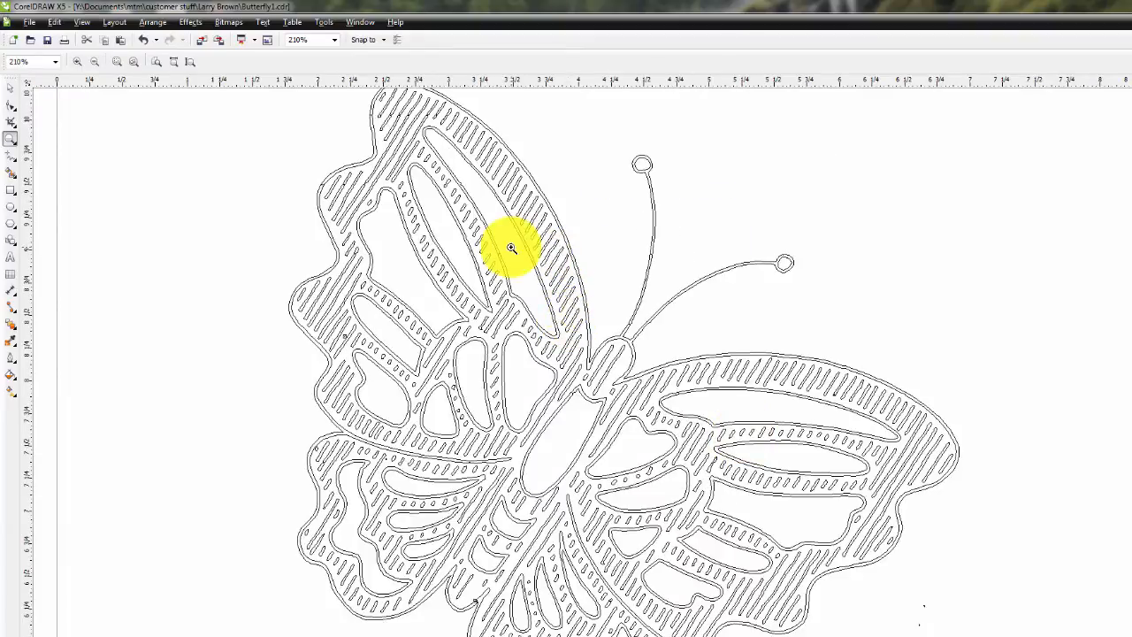
{"action": "mouse_move", "coordinate": [396, 201]}
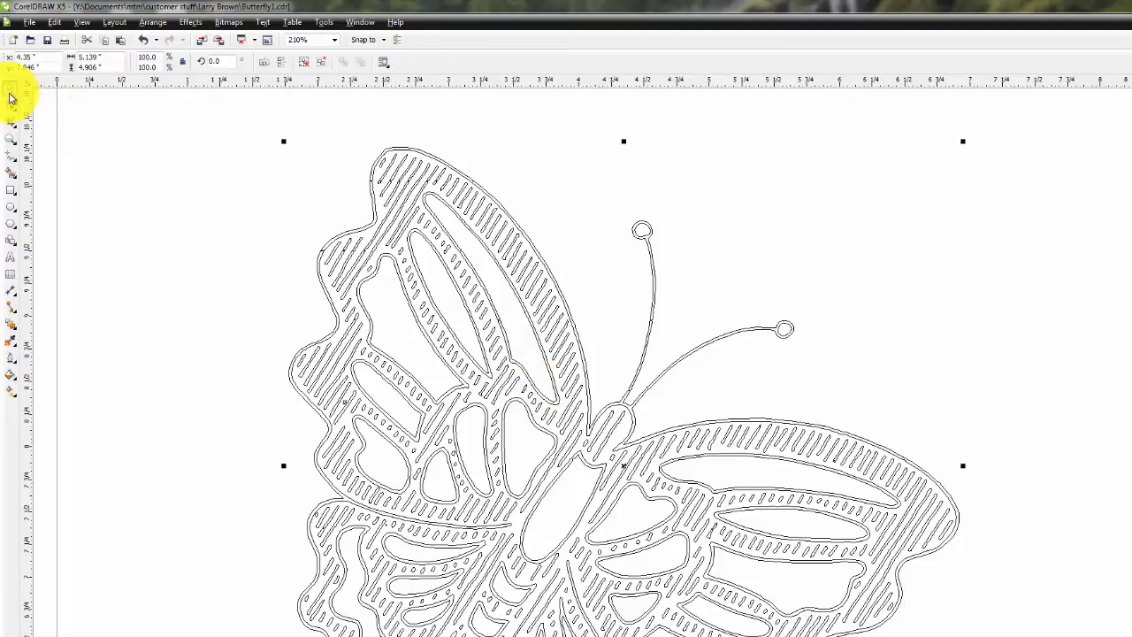
- Ungroup the traced butterfly into separate curves via Arrange > Ungroup All
{"action": "left_click", "coordinate": [152, 22]}
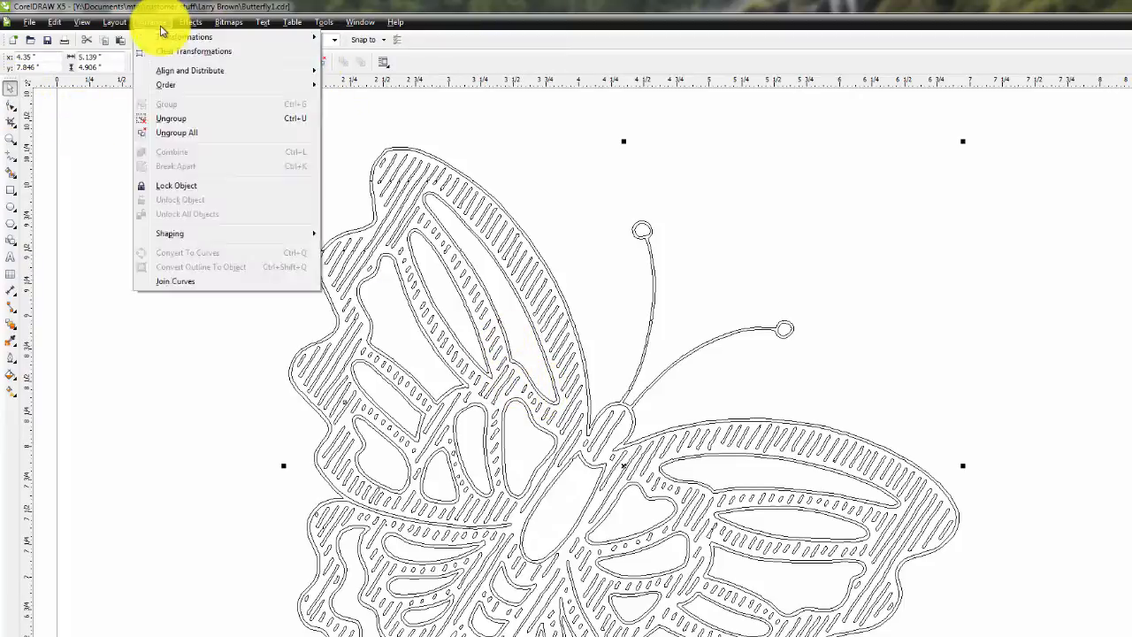
{"action": "mouse_move", "coordinate": [188, 138]}
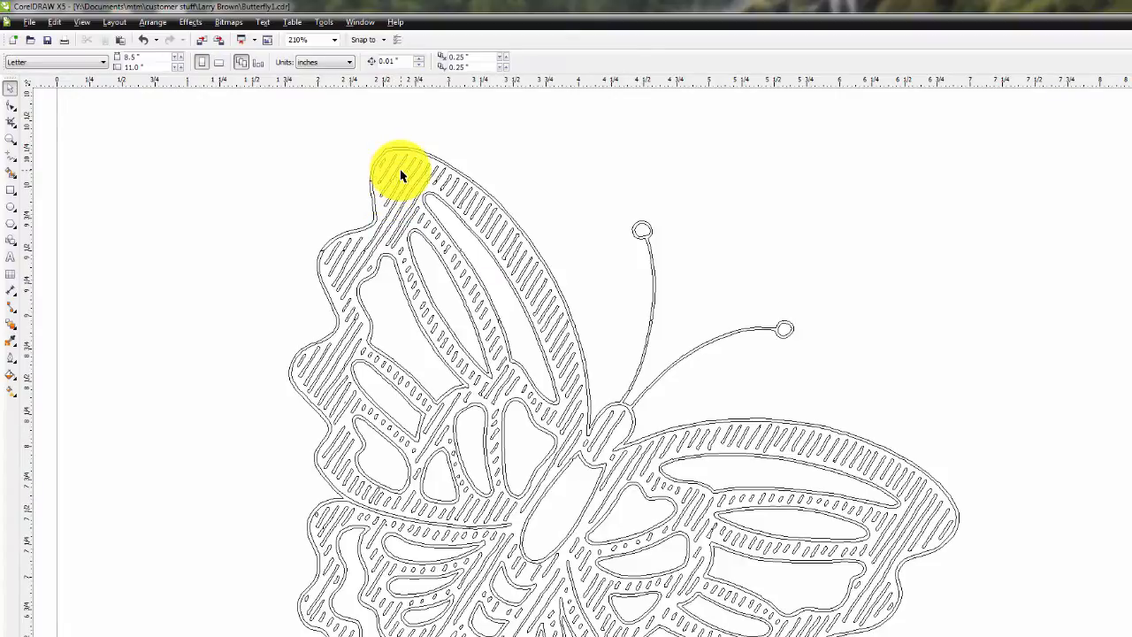
- Marquee-select and delete hatch lines across the upper left wing and its edge
{"action": "left_click_drag", "start_coordinate": [403, 175], "coordinate": [442, 258]}
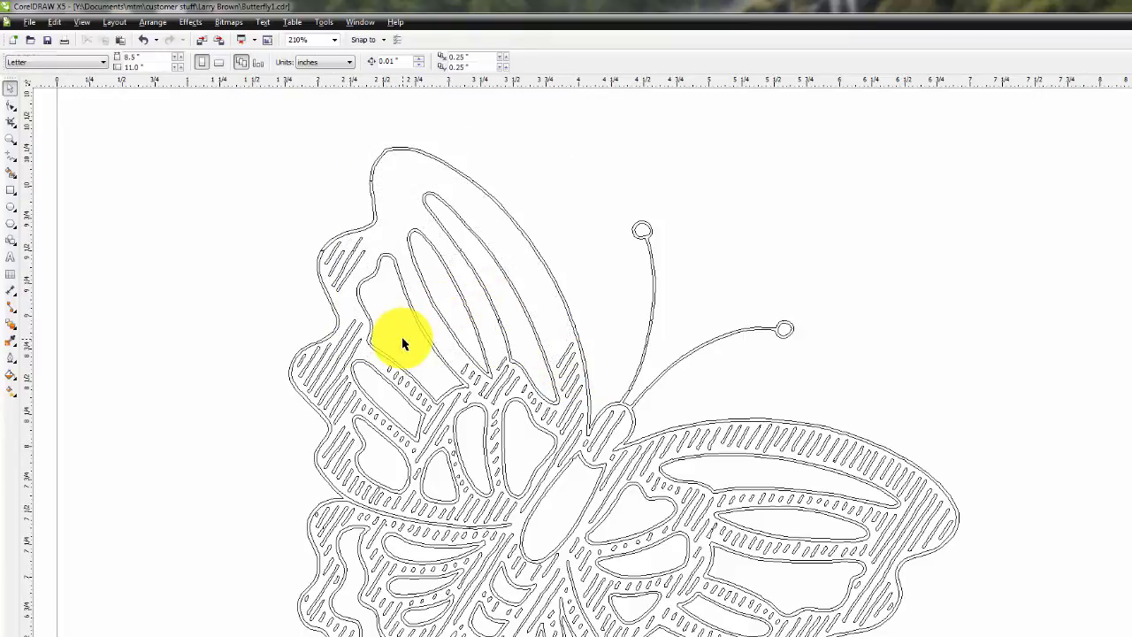
{"action": "left_click_drag", "start_coordinate": [404, 344], "coordinate": [391, 305]}
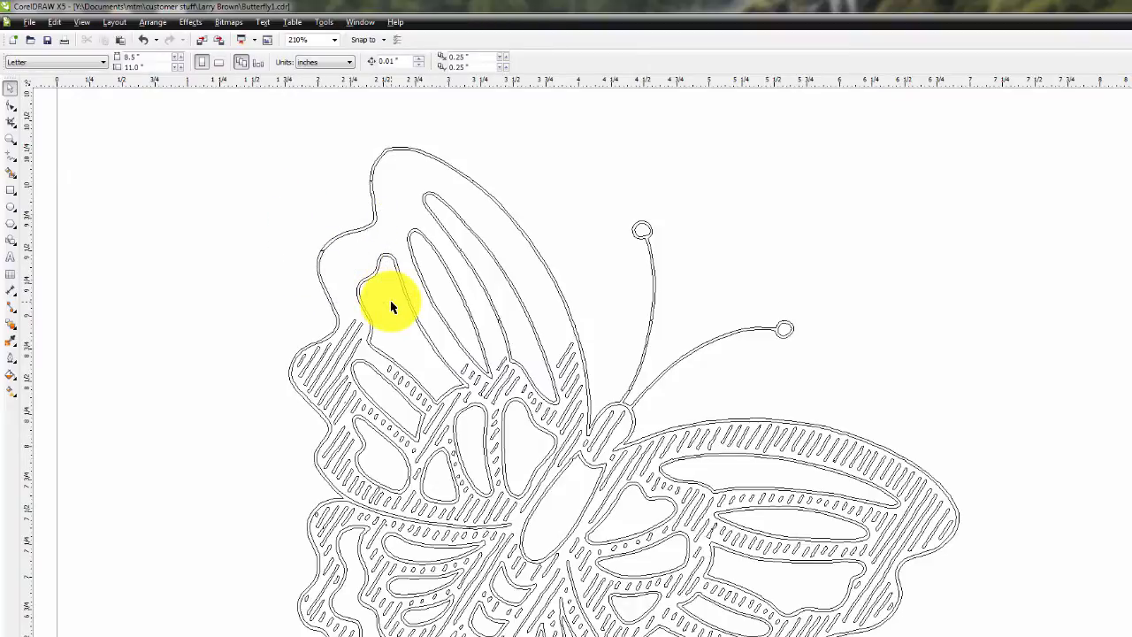
{"action": "left_click_drag", "start_coordinate": [393, 308], "coordinate": [375, 381]}
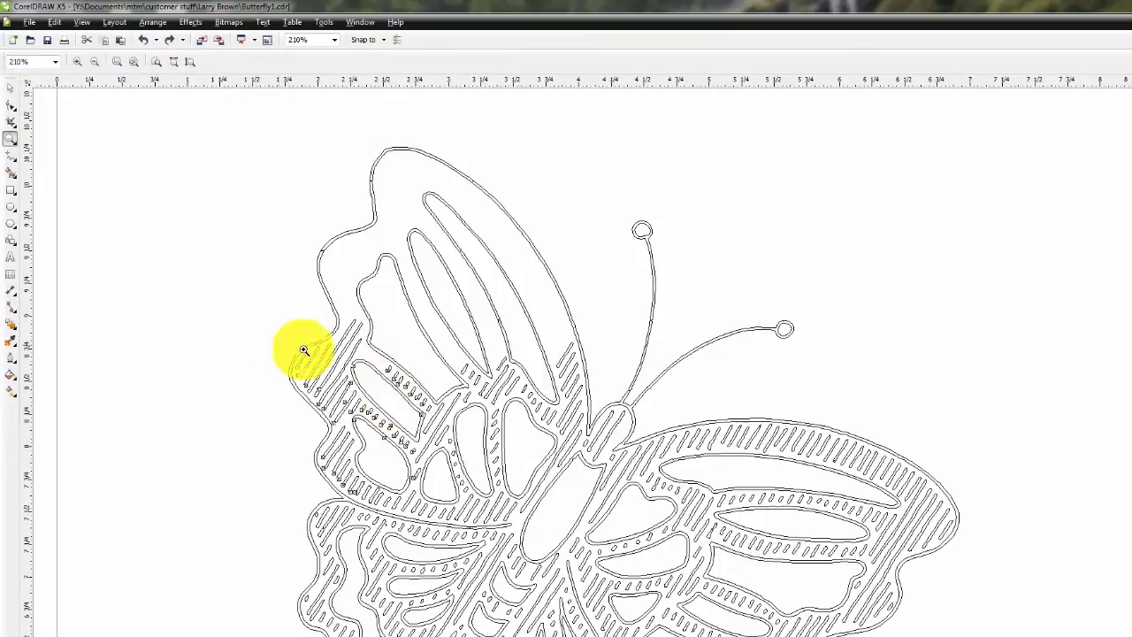
{"action": "left_click", "coordinate": [304, 350]}
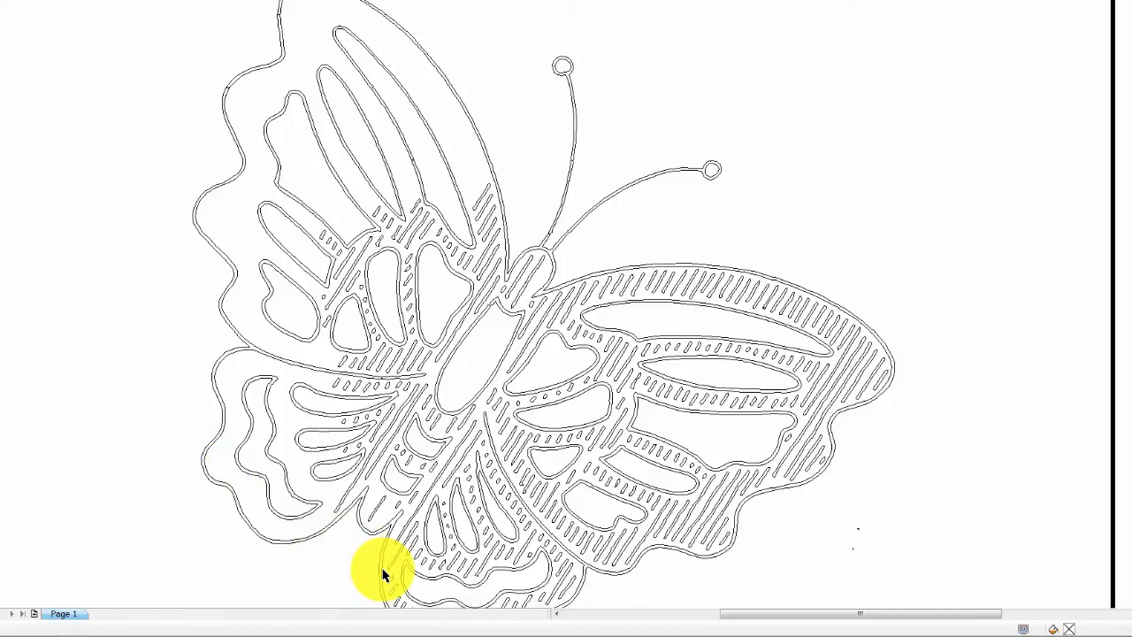
{"action": "mouse_move", "coordinate": [623, 268]}
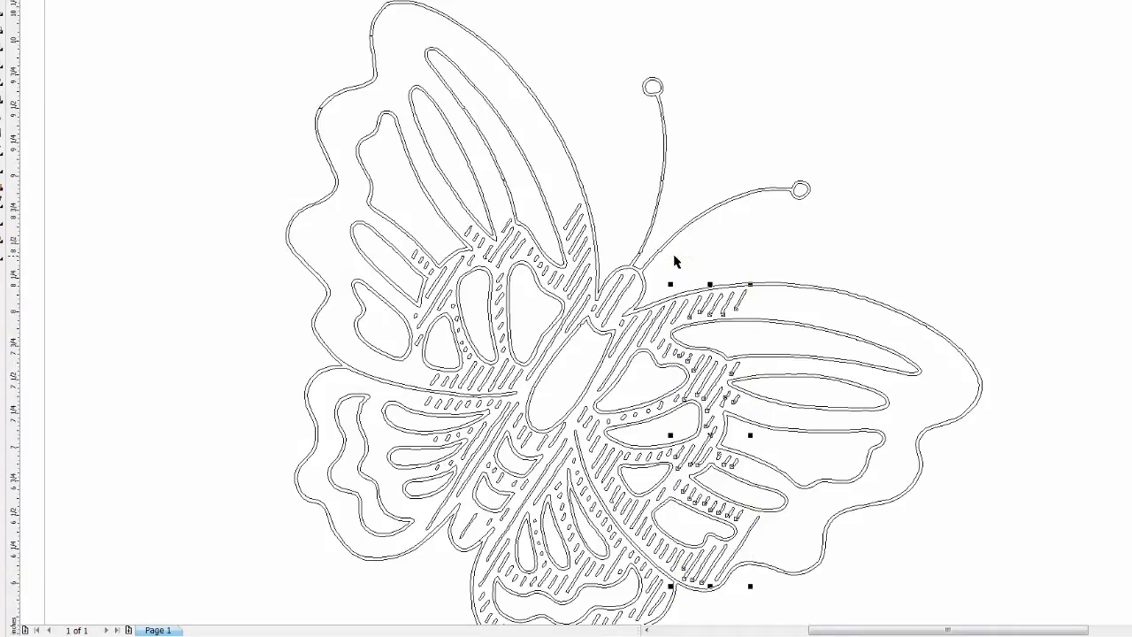
- Delete the right-wing hatch selection, then select and remove remaining hatch in the left wing near the body
{"action": "left_click", "coordinate": [750, 539]}
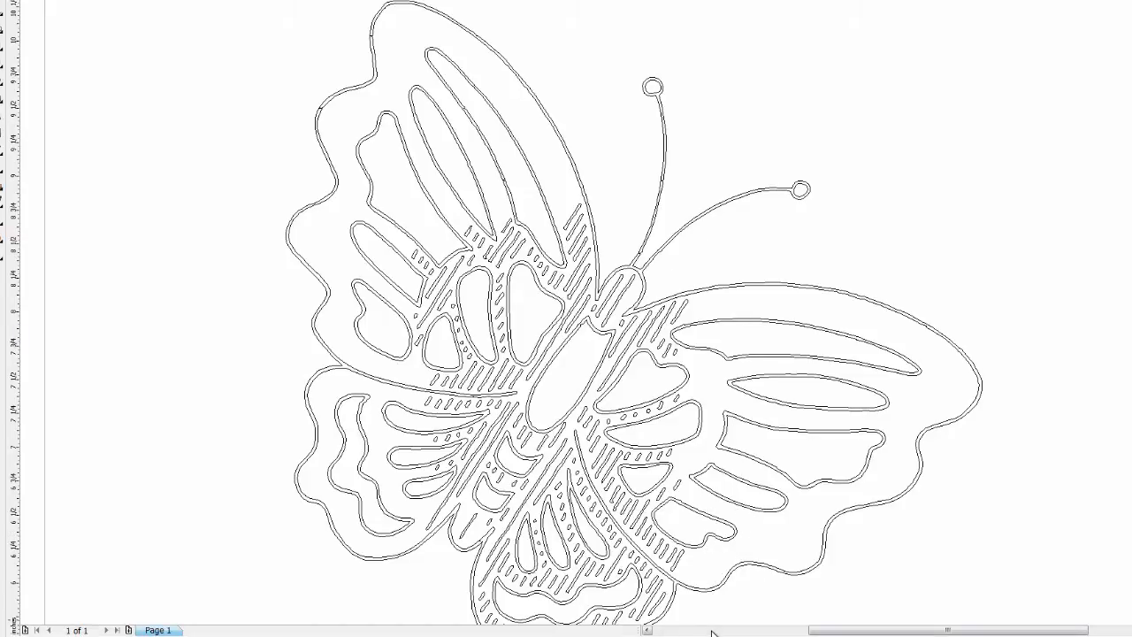
{"action": "left_click_drag", "start_coordinate": [635, 357], "coordinate": [694, 619]}
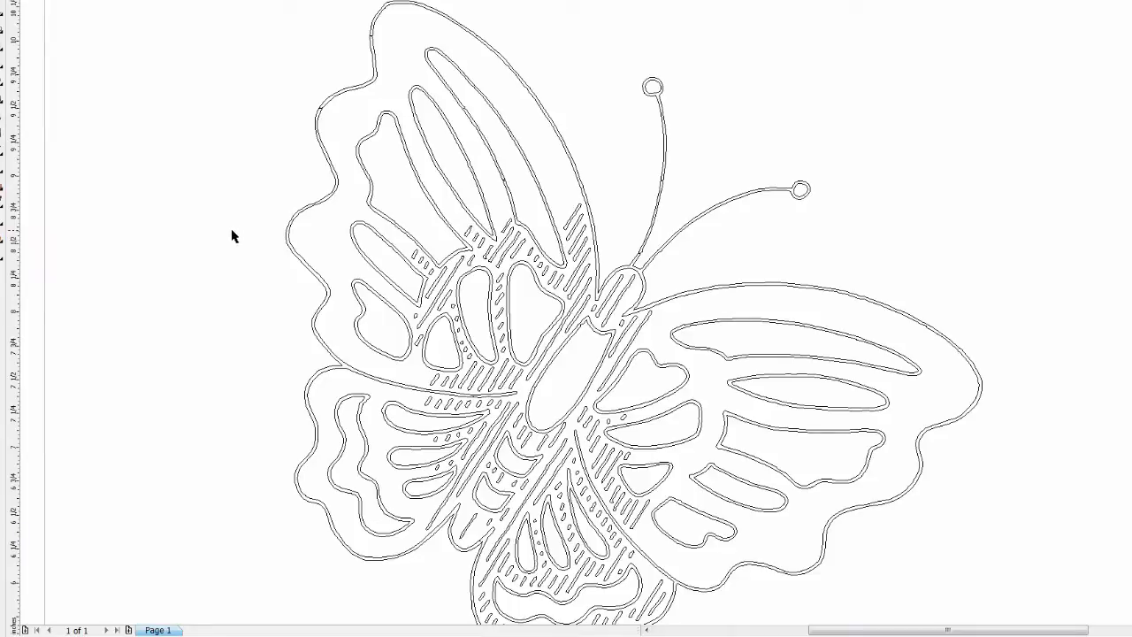
{"action": "left_click_drag", "start_coordinate": [233, 238], "coordinate": [545, 350]}
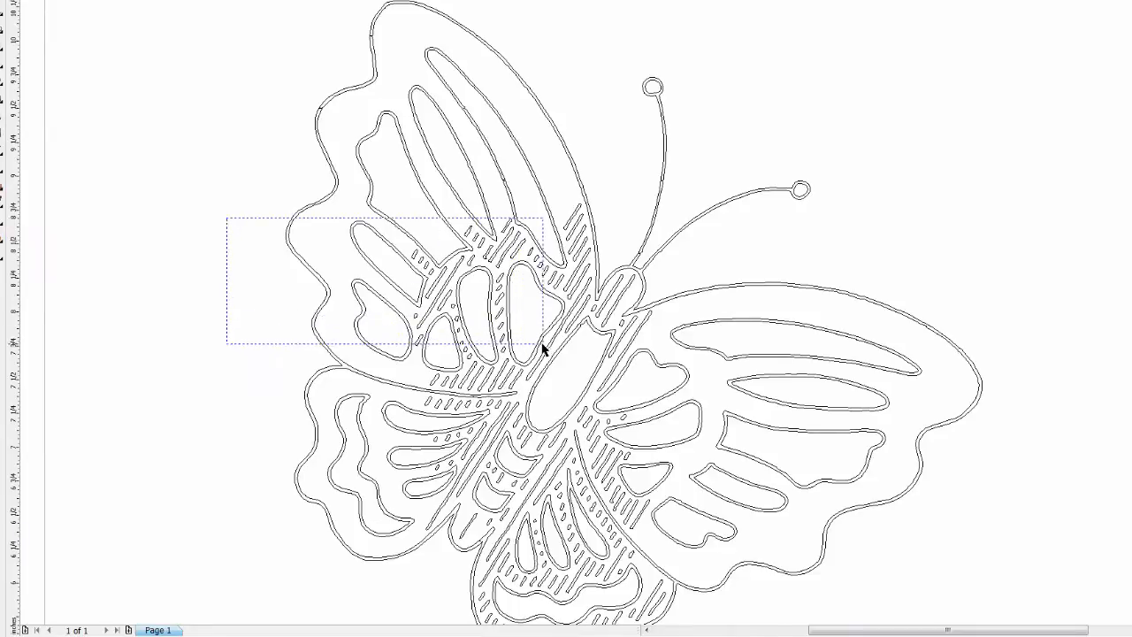
{"action": "left_click_drag", "start_coordinate": [545, 350], "coordinate": [669, 350]}
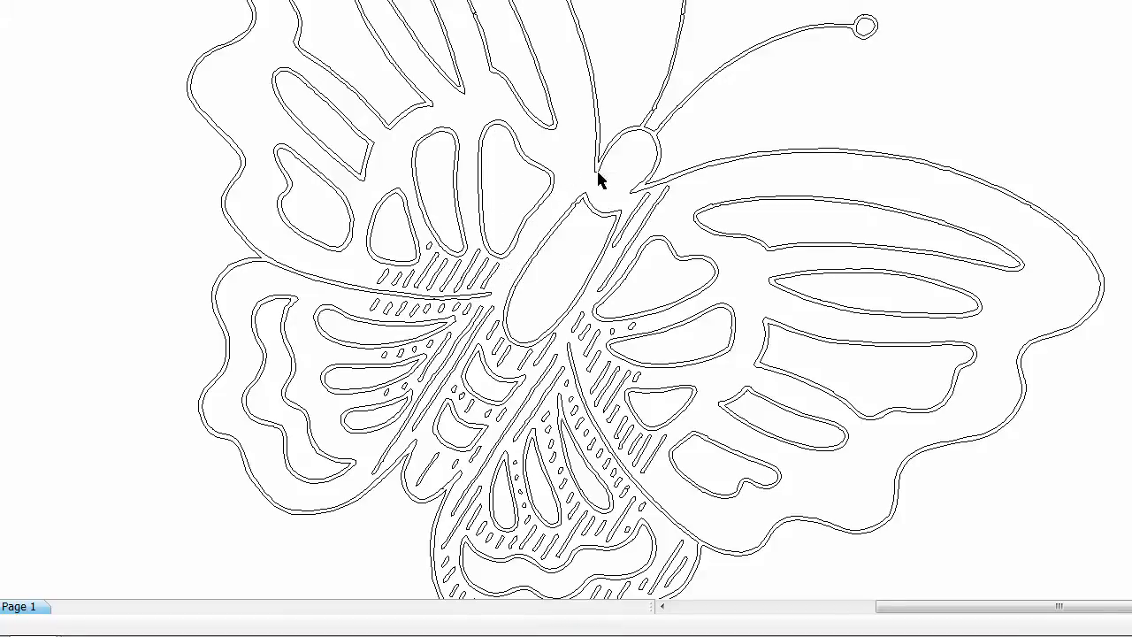
- Marquee-select and delete the hatch lines across the lower left wing
{"action": "left_click", "coordinate": [646, 205]}
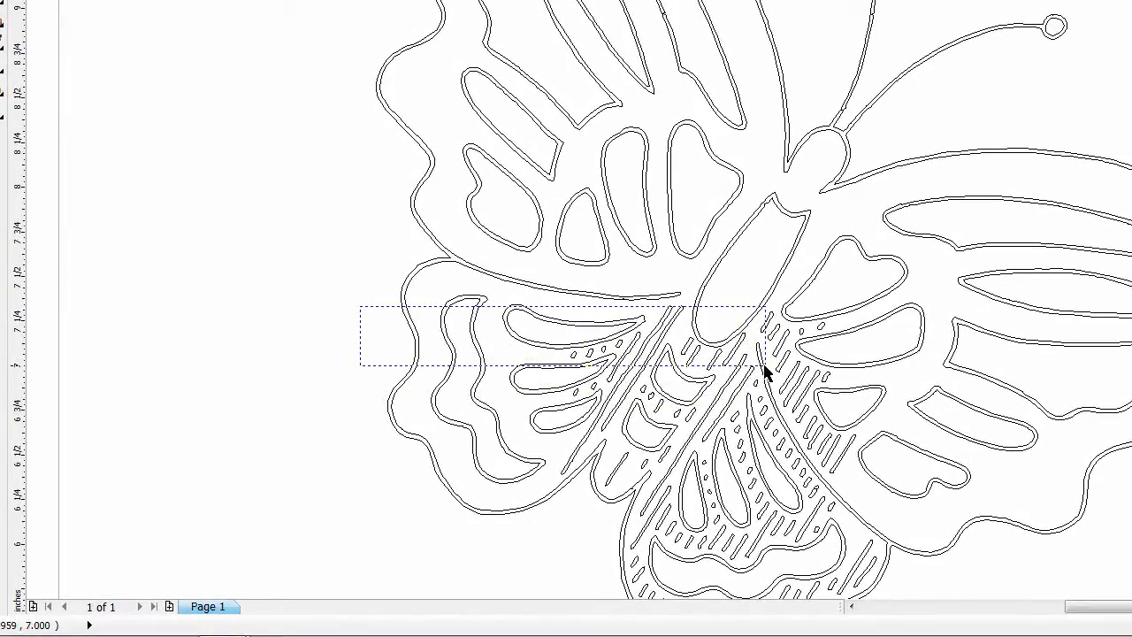
{"action": "left_click_drag", "start_coordinate": [357, 310], "coordinate": [764, 366]}
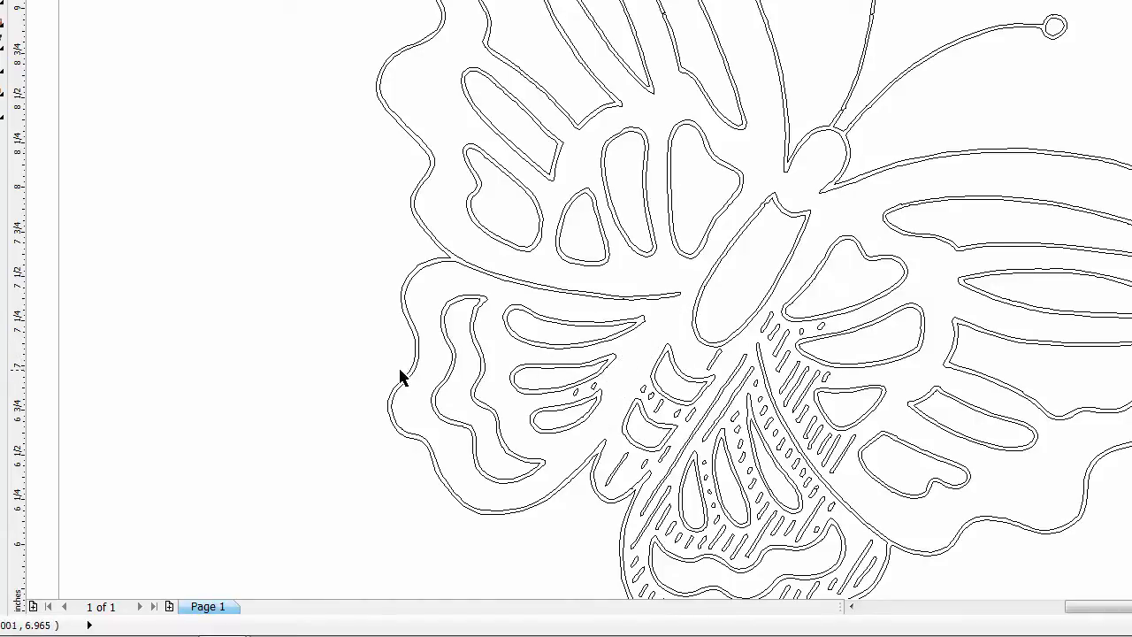
{"action": "left_click_drag", "start_coordinate": [403, 375], "coordinate": [707, 425]}
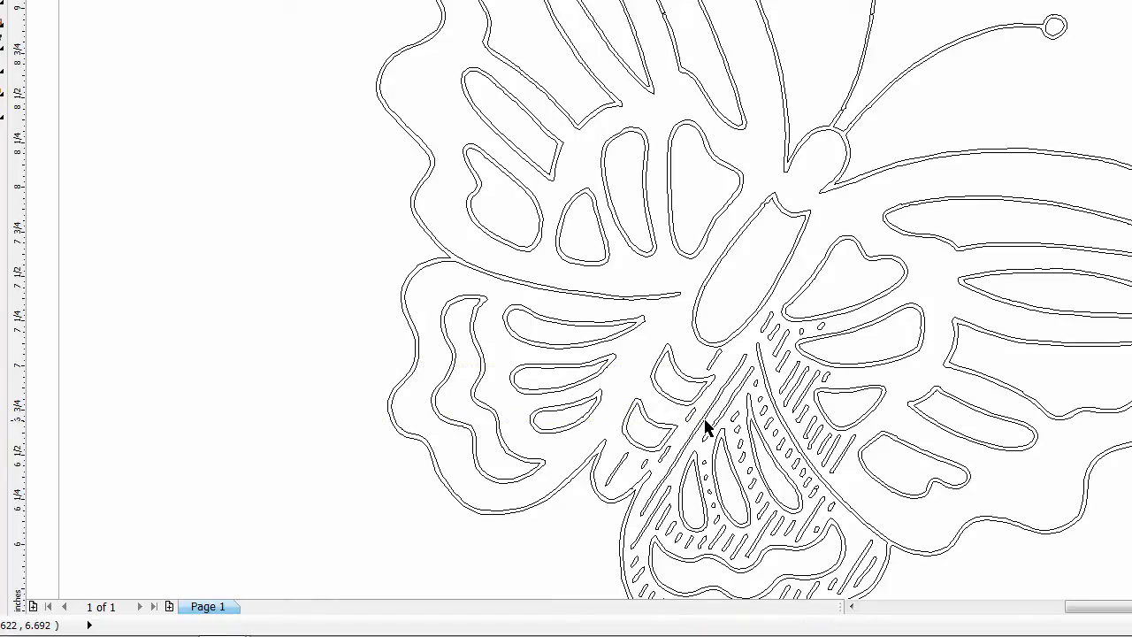
{"action": "mouse_move", "coordinate": [929, 531]}
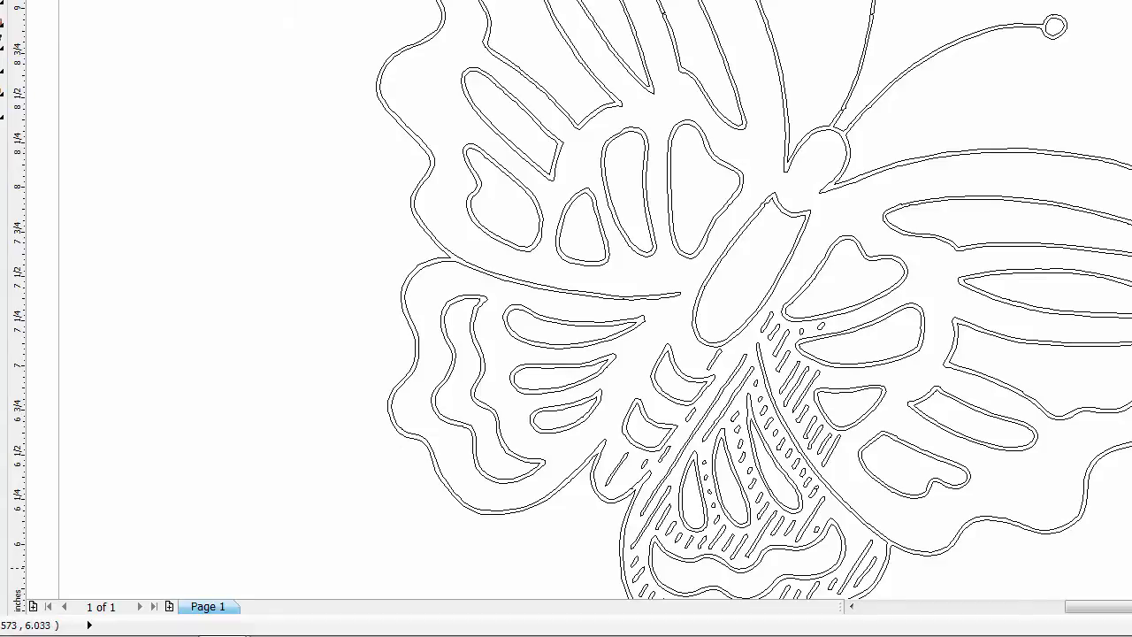
{"action": "scroll", "scroll_direction": "down", "scroll_amount": 3}
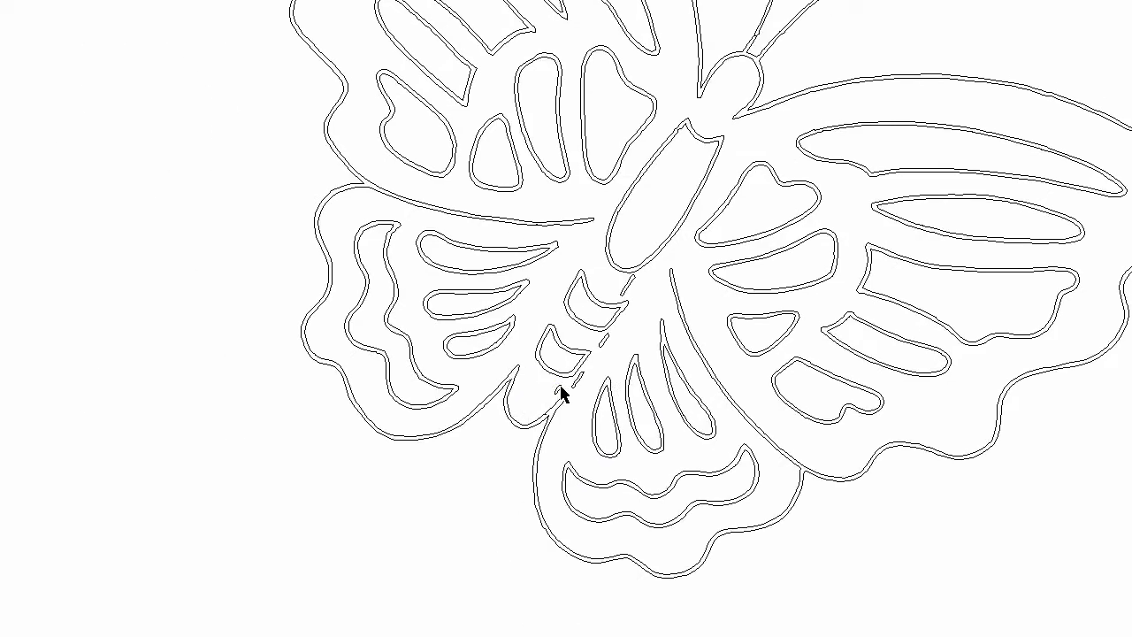
{"action": "mouse_move", "coordinate": [628, 284]}
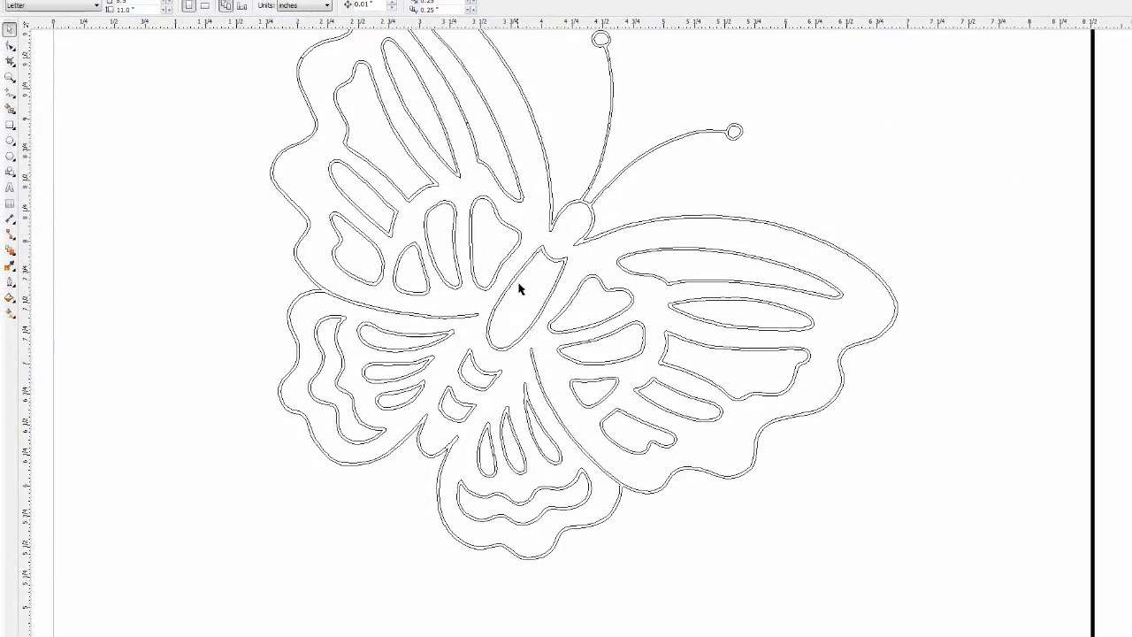
- Zoom in on the wing's inner cutouts to inspect the lobed cutout's doubled outline
{"action": "left_click", "coordinate": [10, 78]}
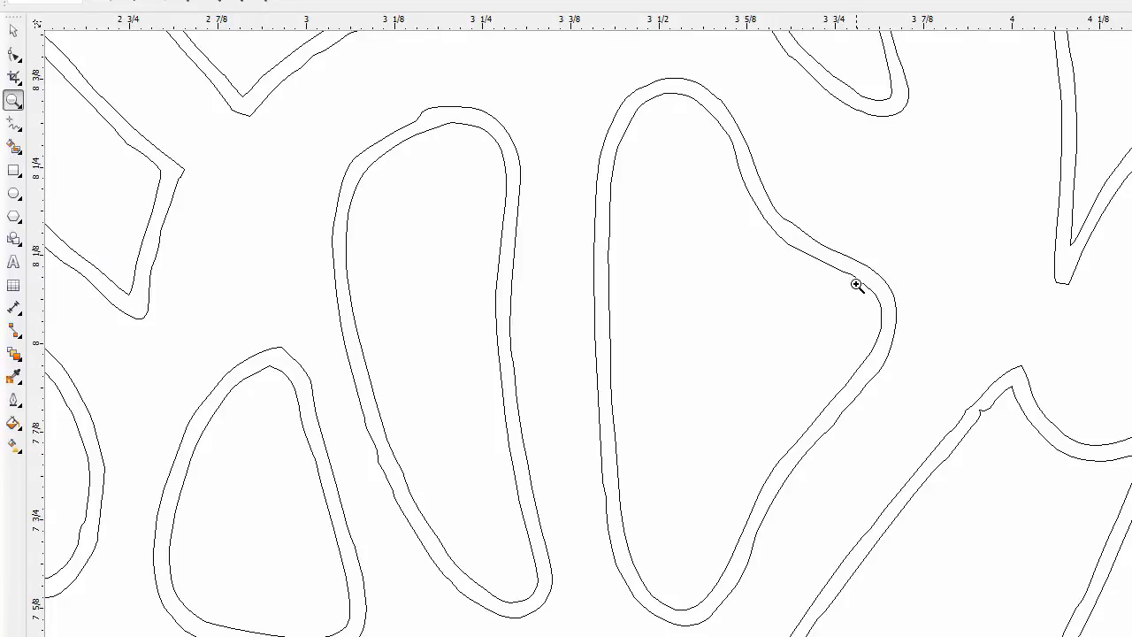
{"action": "mouse_move", "coordinate": [715, 117]}
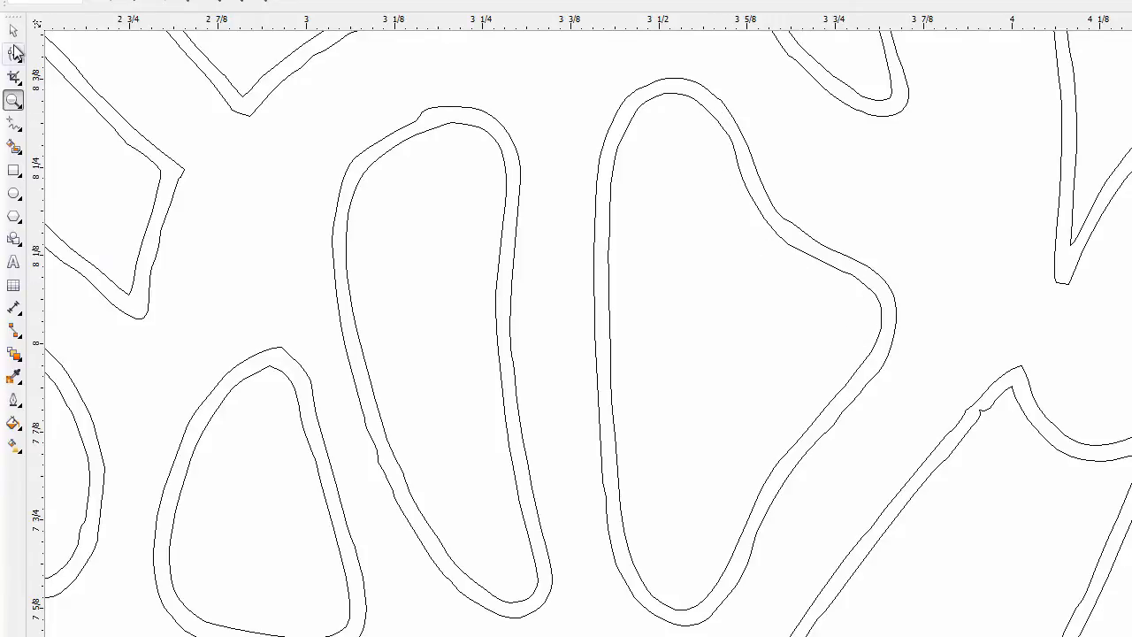
{"action": "mouse_move", "coordinate": [14, 32]}
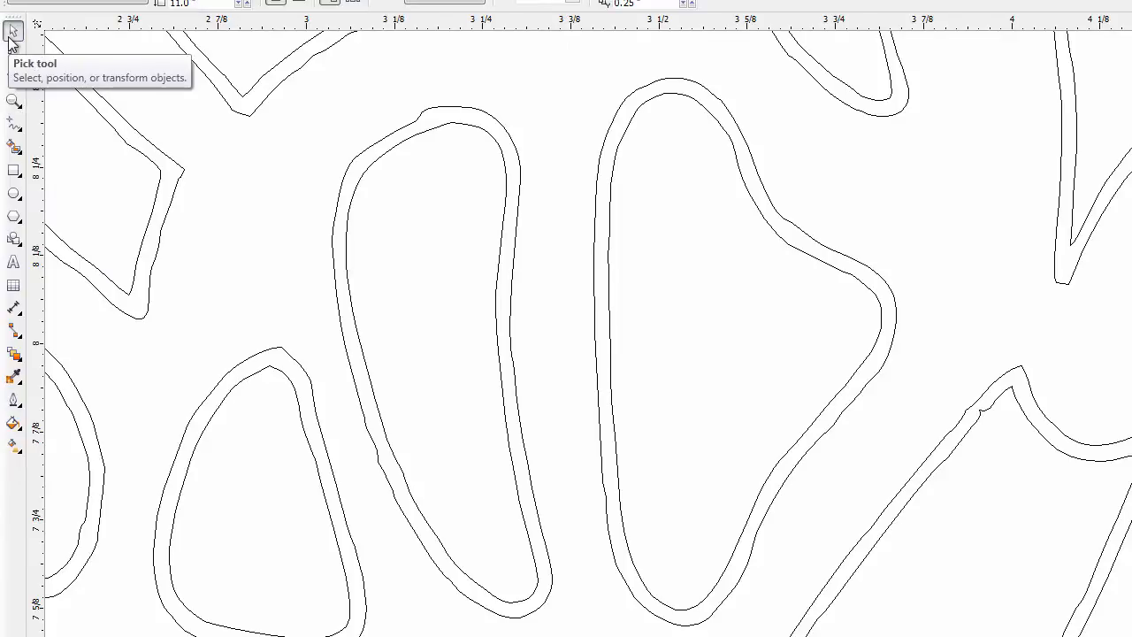
{"action": "mouse_move", "coordinate": [616, 180]}
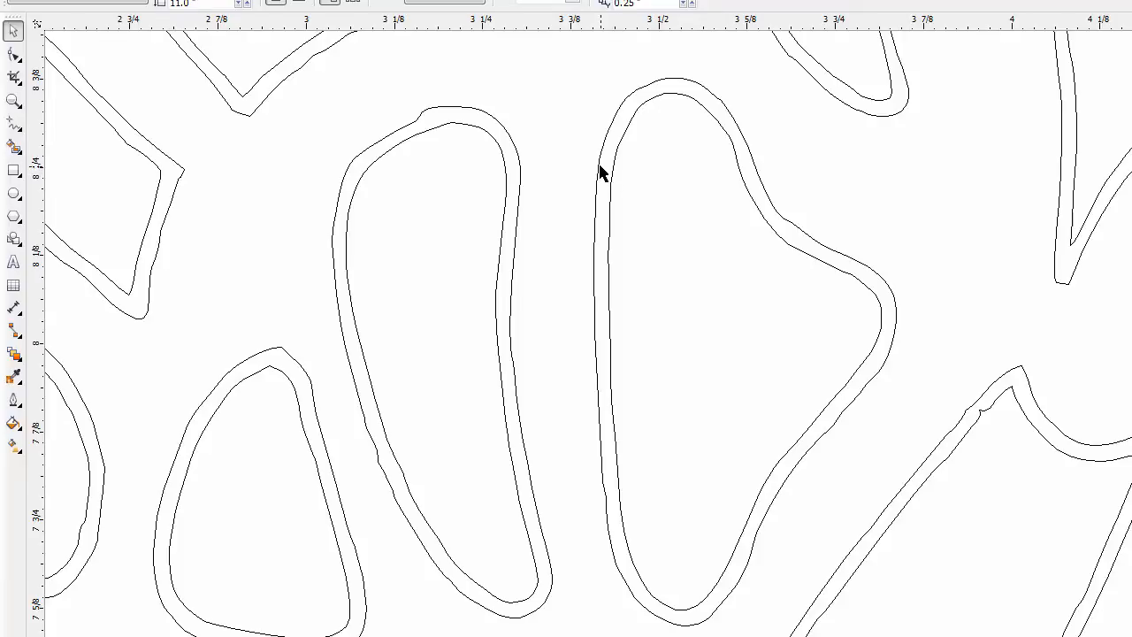
{"action": "mouse_move", "coordinate": [619, 176]}
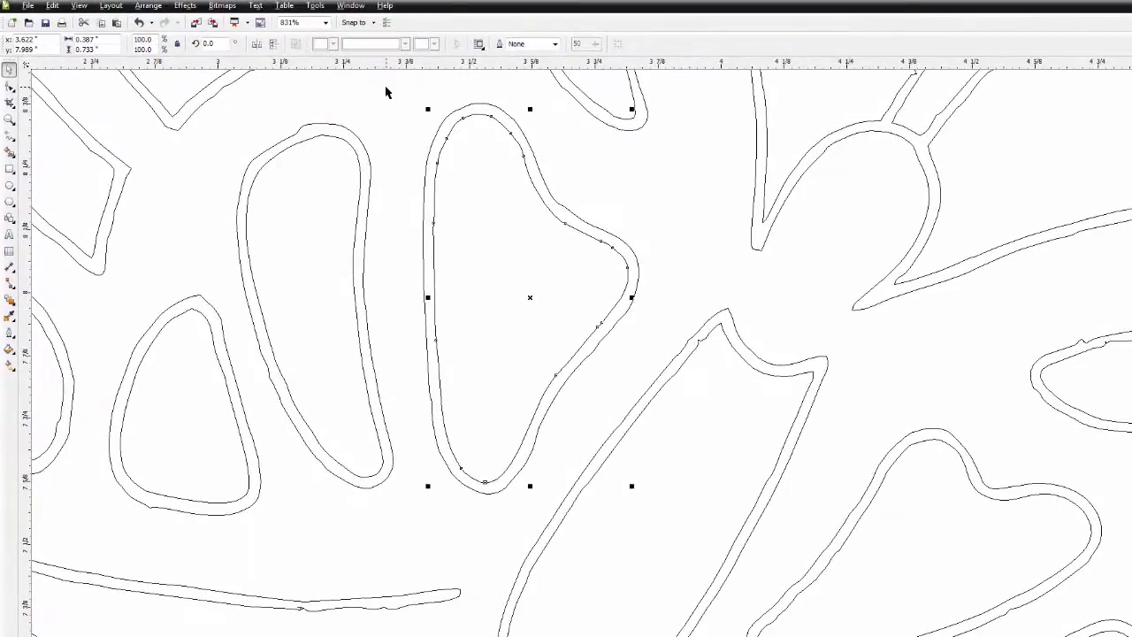
- Break the lobed cutout curve apart and delete its inner duplicate outline, leaving a single line
{"action": "left_click", "coordinate": [149, 6]}
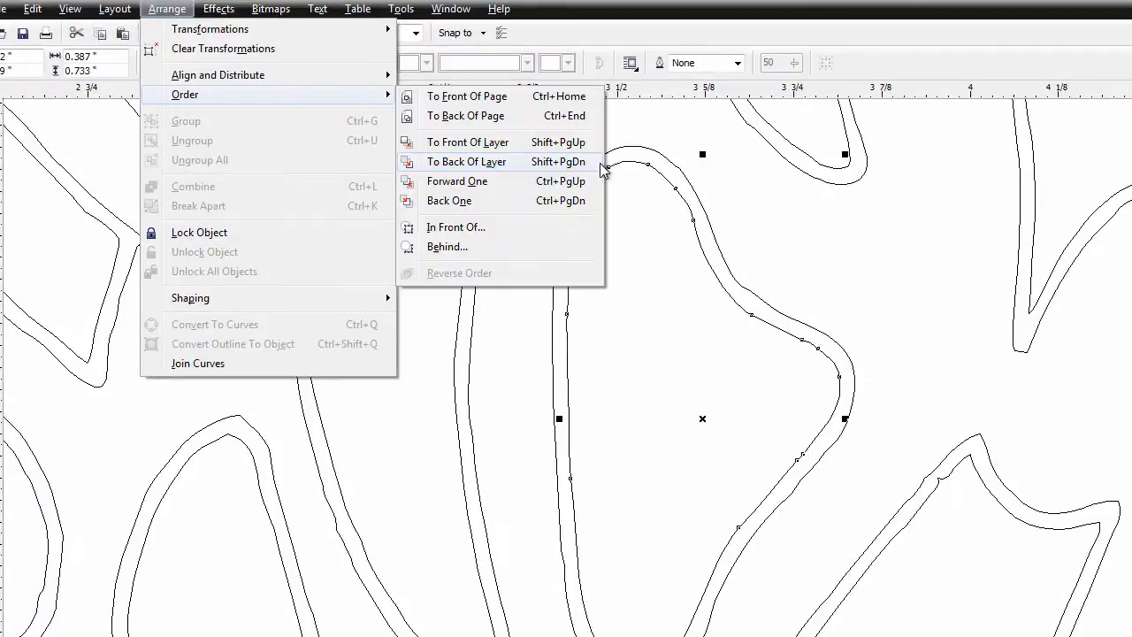
{"action": "mouse_move", "coordinate": [789, 237]}
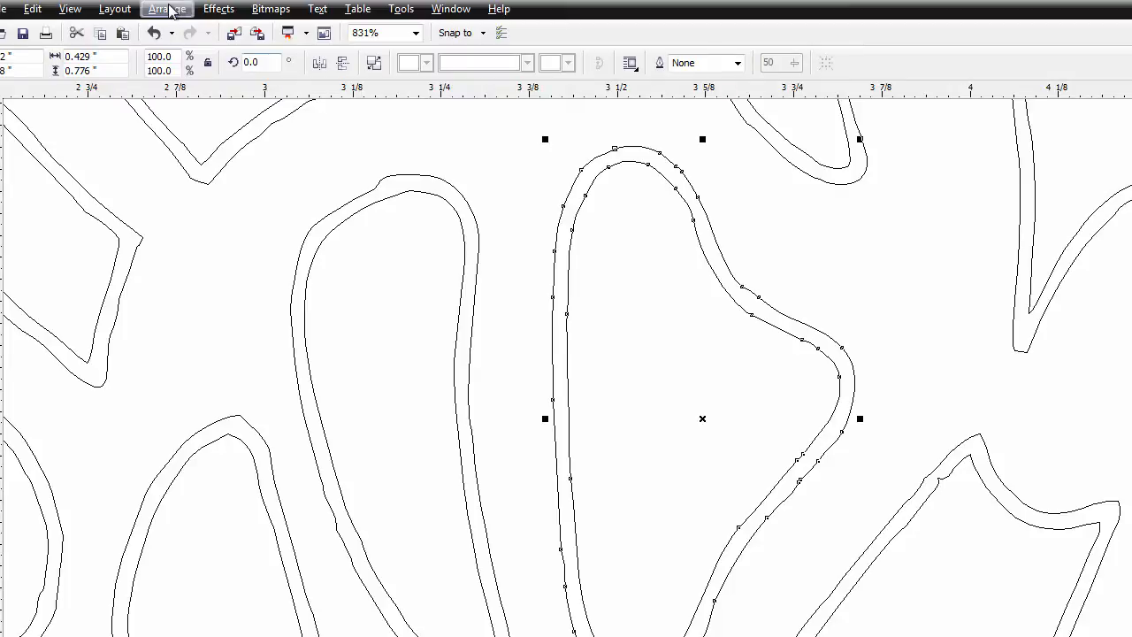
{"action": "left_click", "coordinate": [166, 9]}
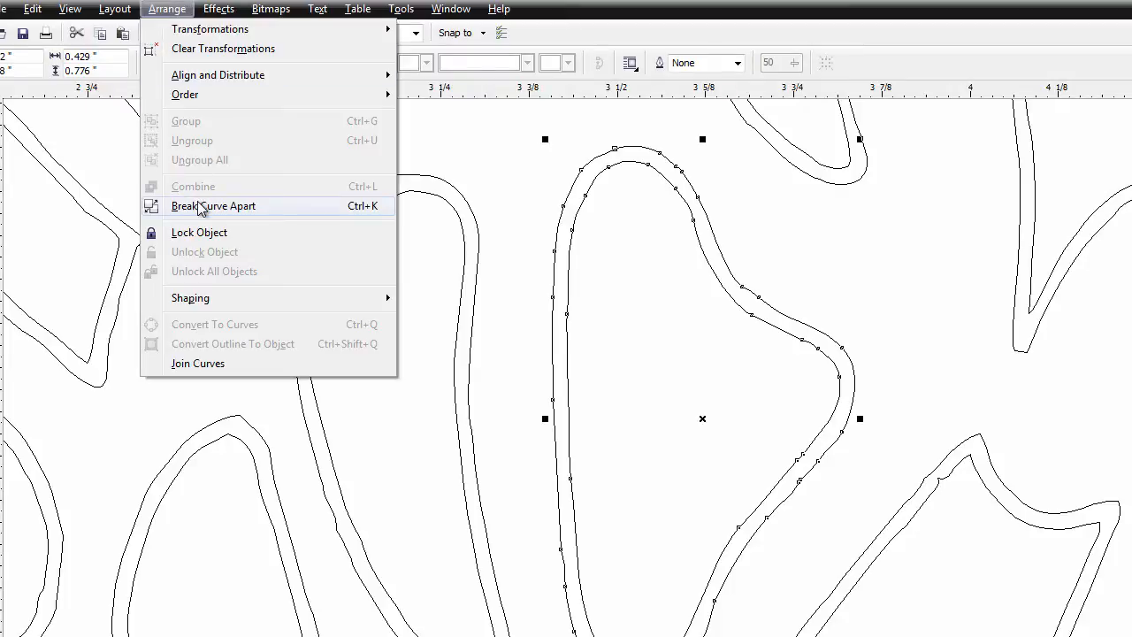
{"action": "key", "text": "ctrl+k"}
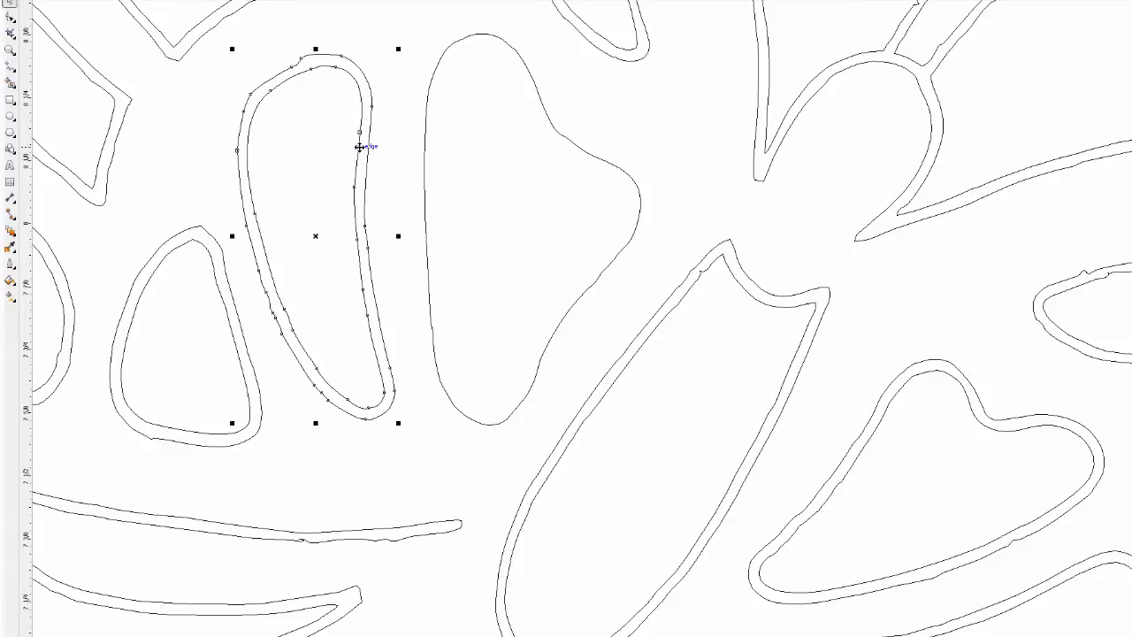
- Reduce the long rounded, triangular, pointed and lower-strip cutouts each to a single outline
{"action": "left_click", "coordinate": [138, 50]}
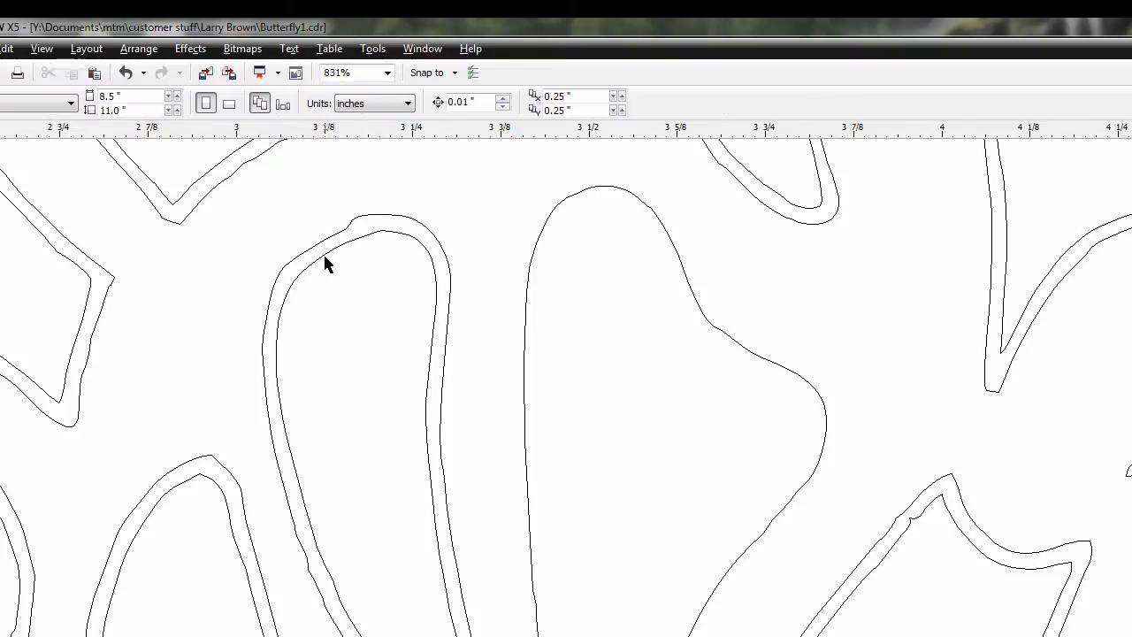
{"action": "left_click", "coordinate": [327, 256]}
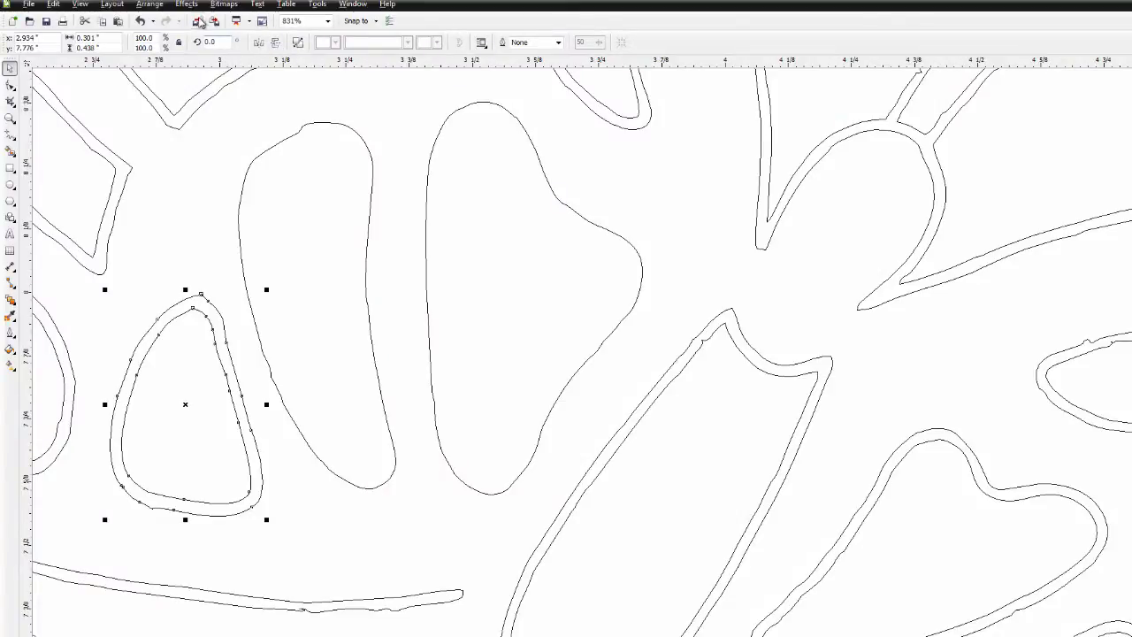
{"action": "left_click", "coordinate": [149, 4]}
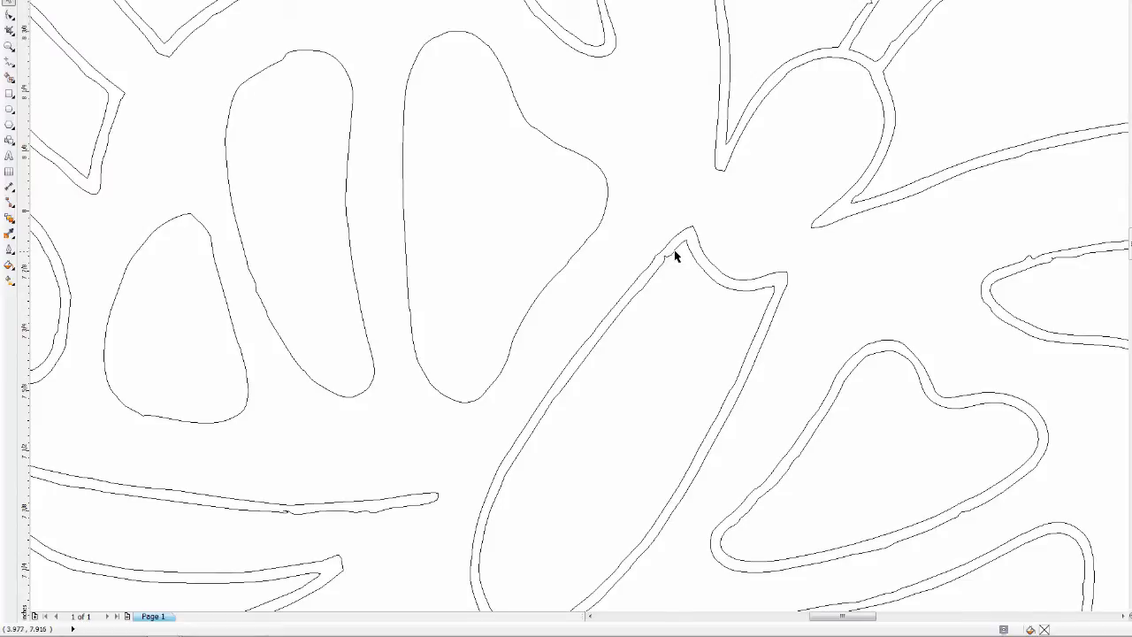
{"action": "left_click", "coordinate": [674, 252]}
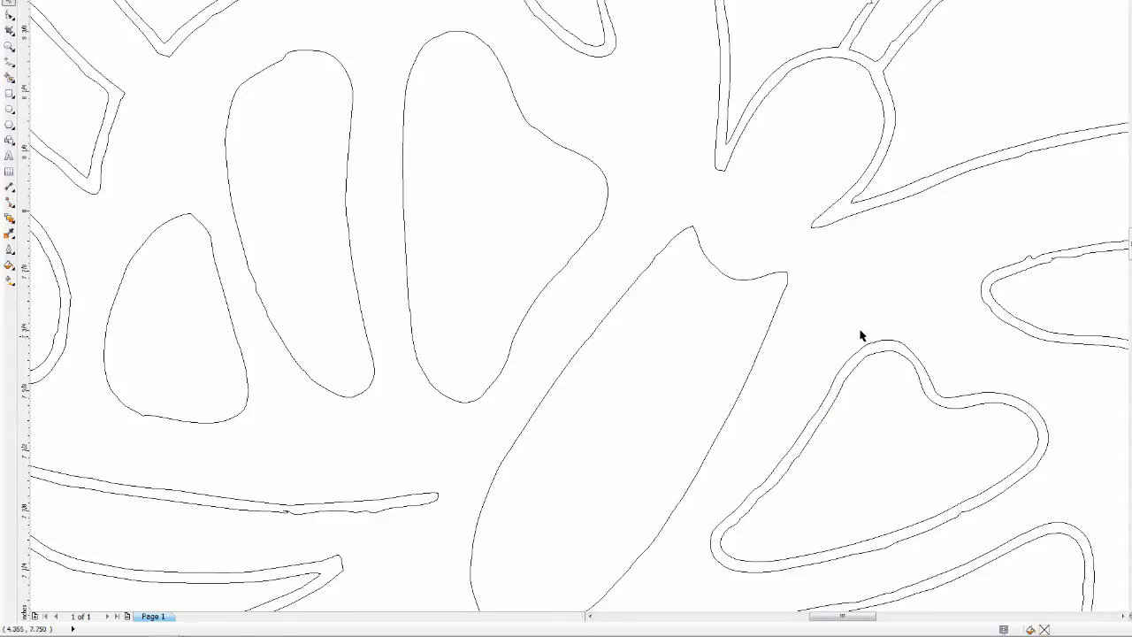
{"action": "mouse_move", "coordinate": [881, 359]}
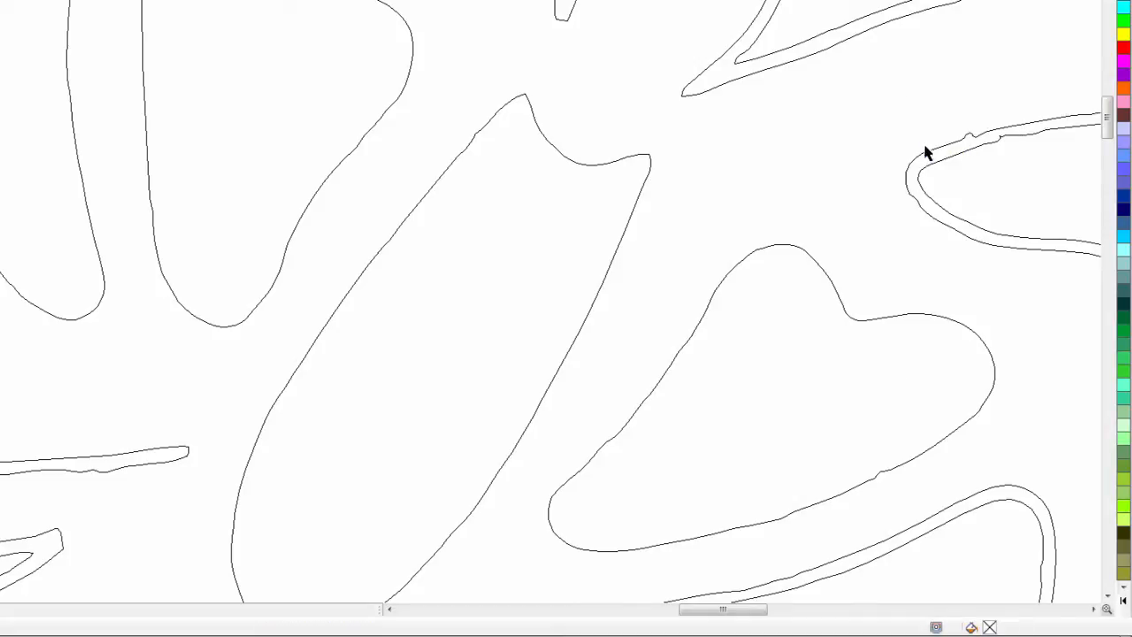
{"action": "mouse_move", "coordinate": [945, 168]}
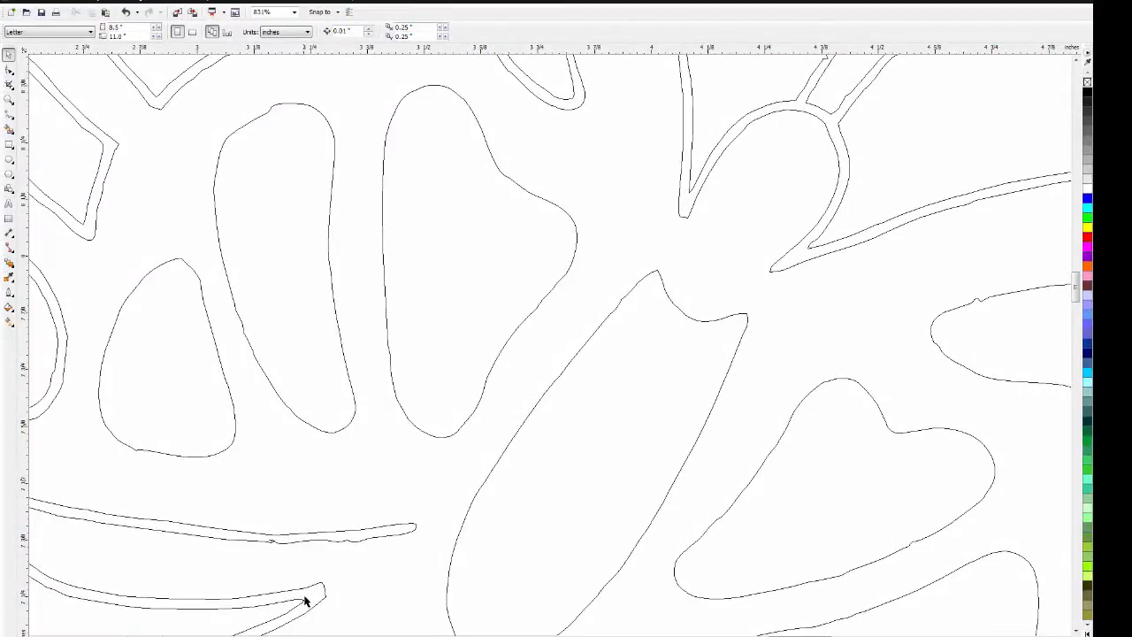
{"action": "left_click", "coordinate": [310, 602]}
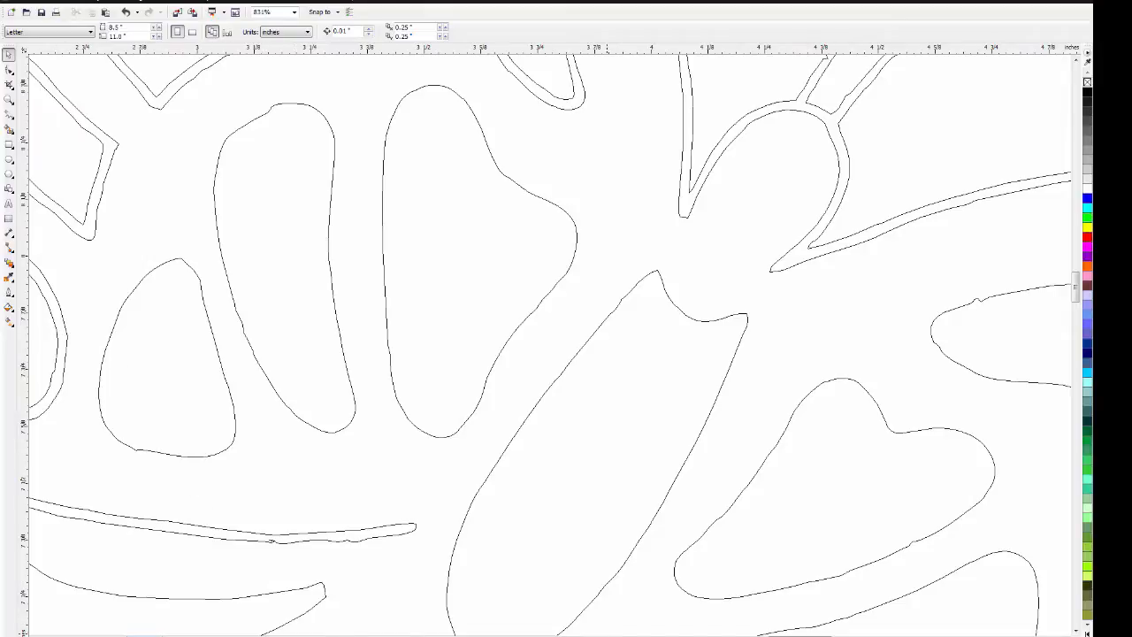
- Pan up to the upper wing and clean the long upper cutout to a single outline
{"action": "key", "text": "h"}
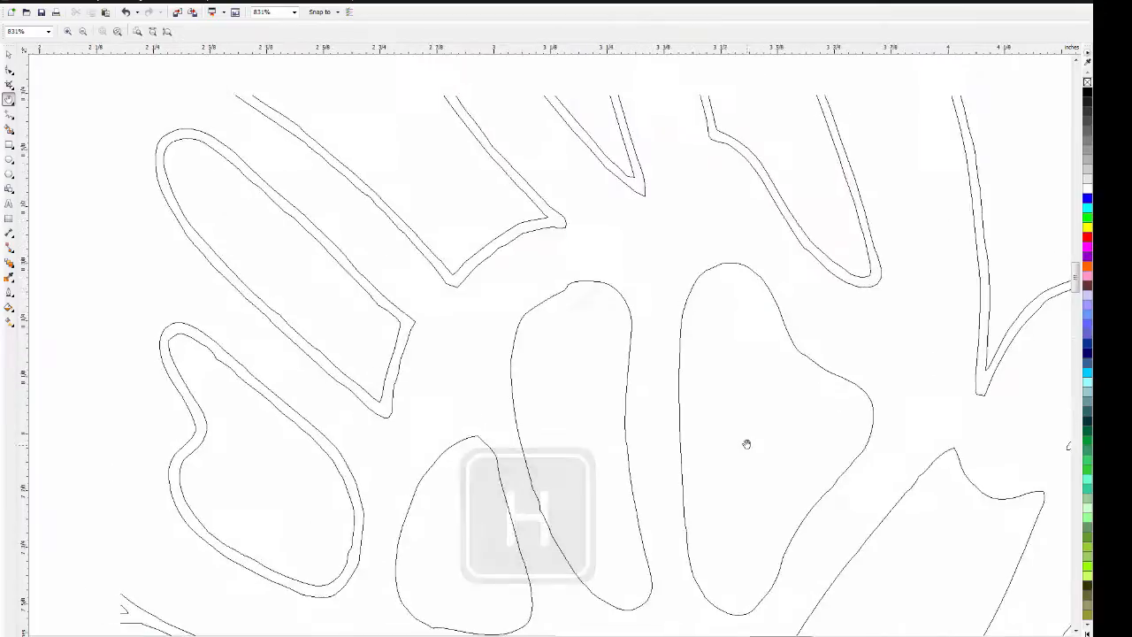
{"action": "left_click_drag", "start_coordinate": [746, 444], "coordinate": [372, 343]}
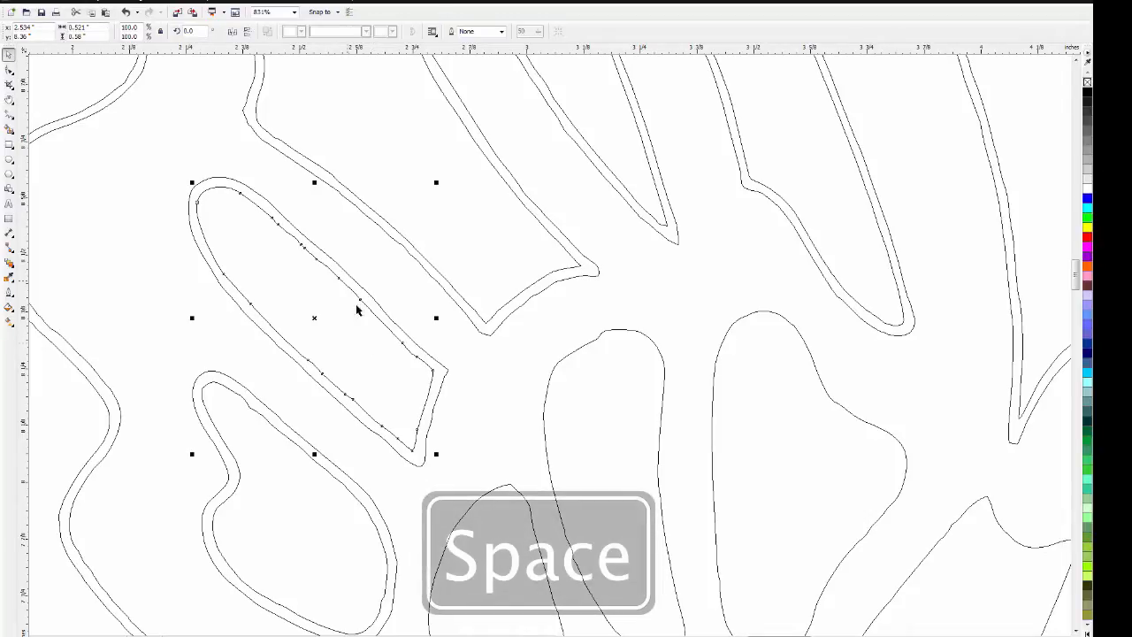
{"action": "key", "text": "space"}
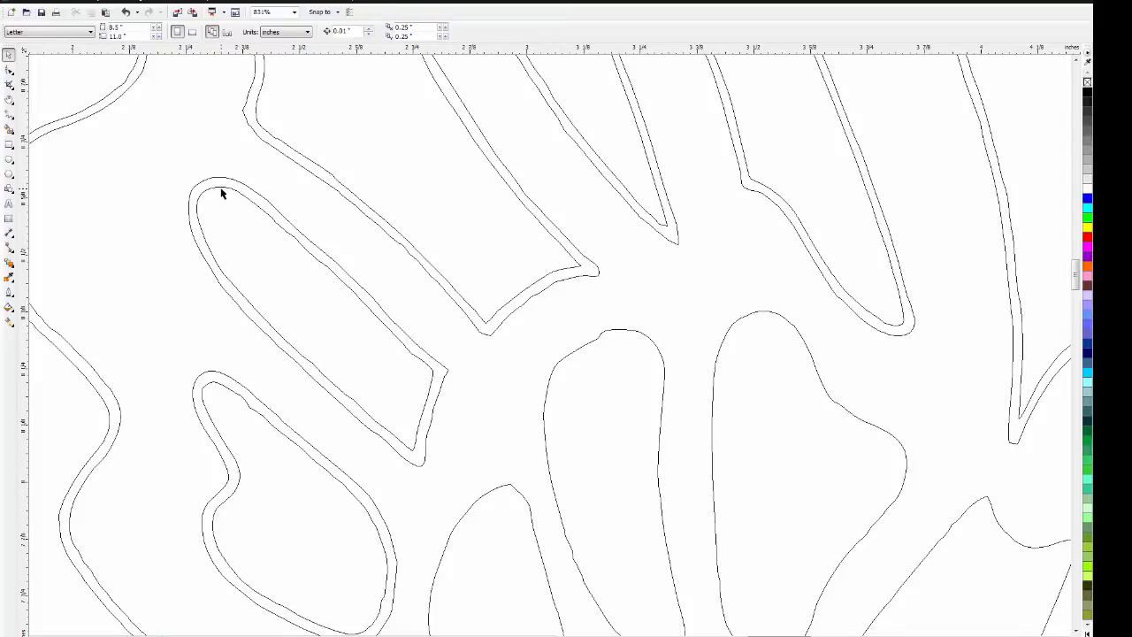
{"action": "left_click", "coordinate": [230, 191]}
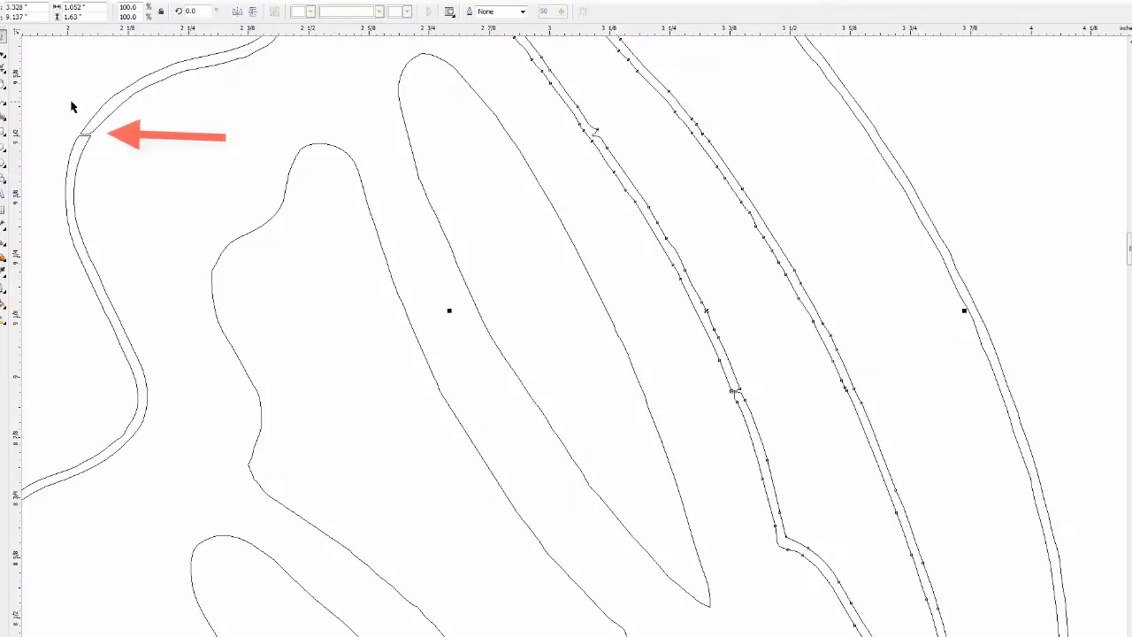
{"action": "mouse_move", "coordinate": [991, 520]}
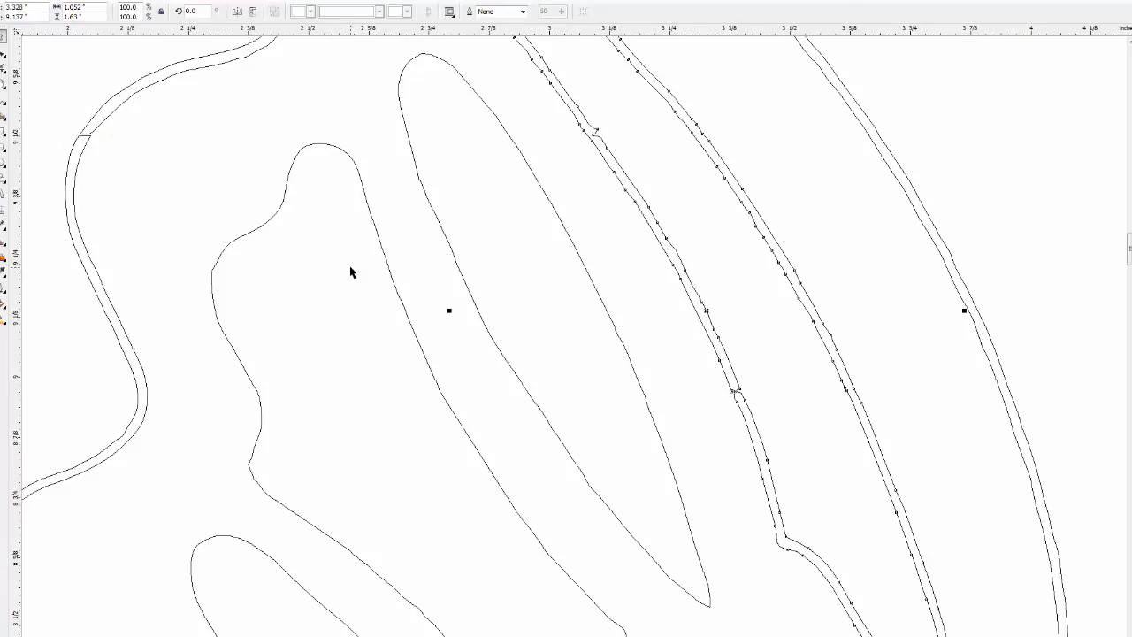
{"action": "mouse_move", "coordinate": [4, 113]}
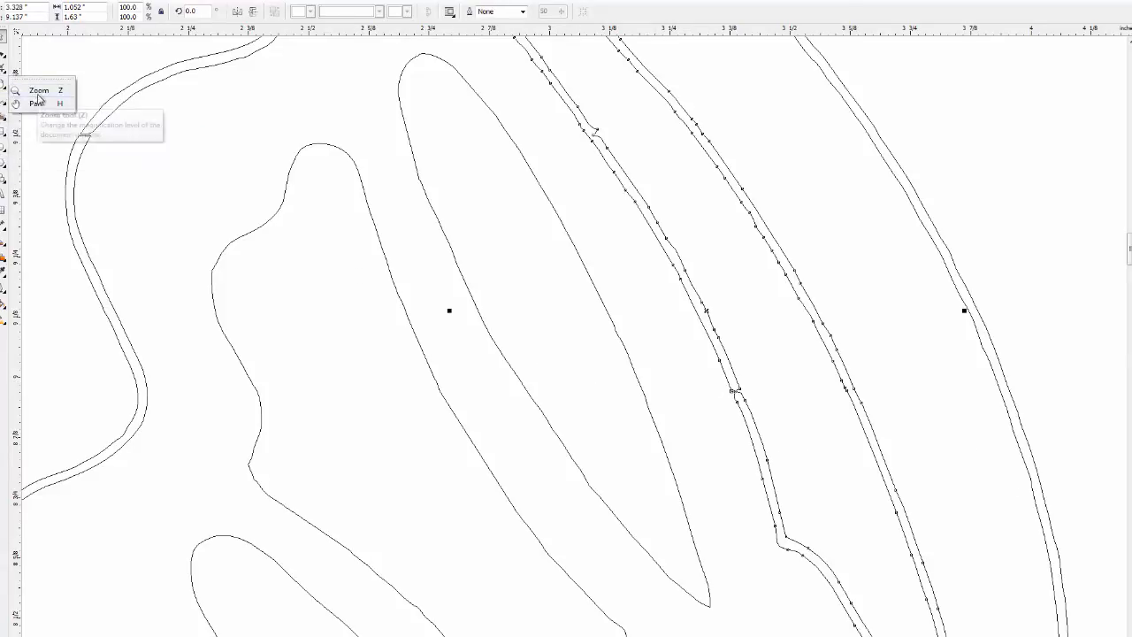
{"action": "left_click", "coordinate": [113, 11]}
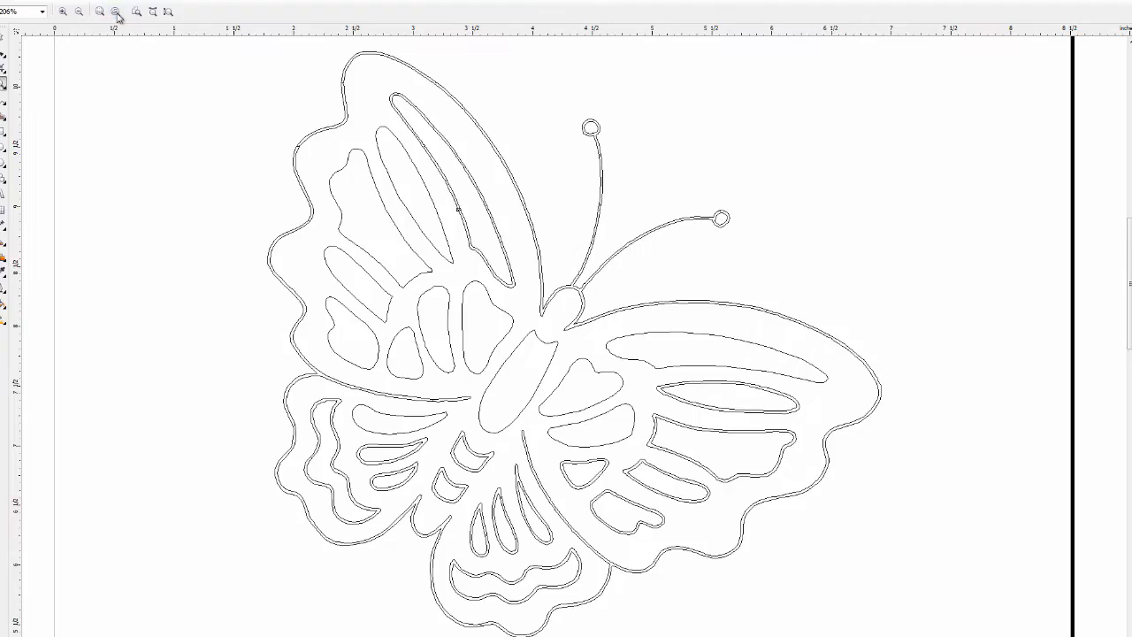
{"action": "mouse_move", "coordinate": [20, 50]}
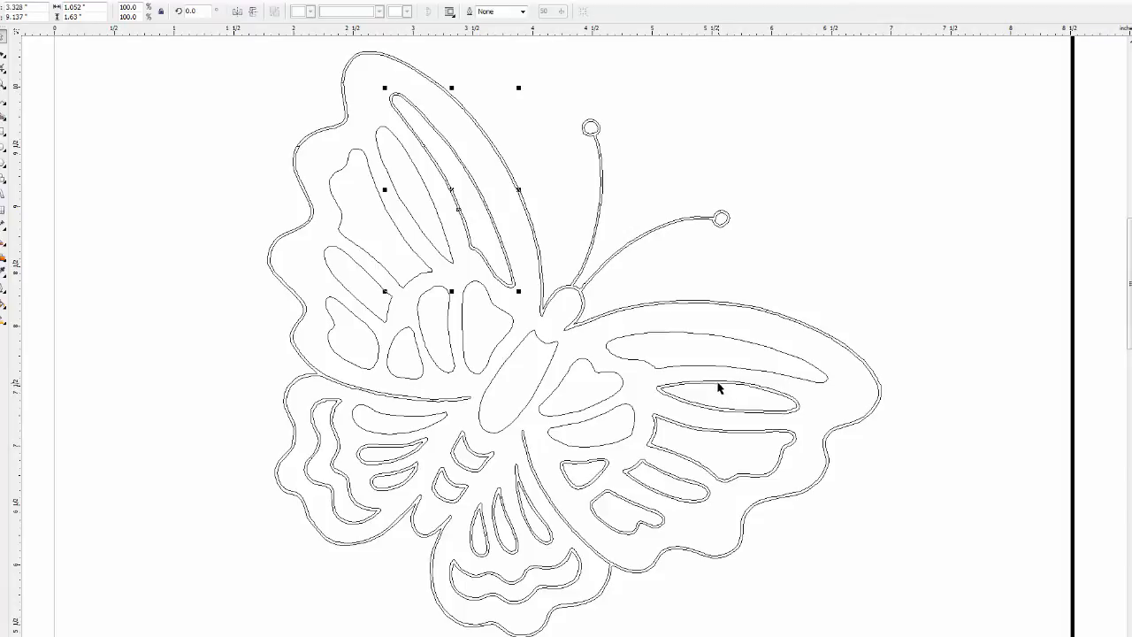
{"action": "left_click", "coordinate": [719, 389]}
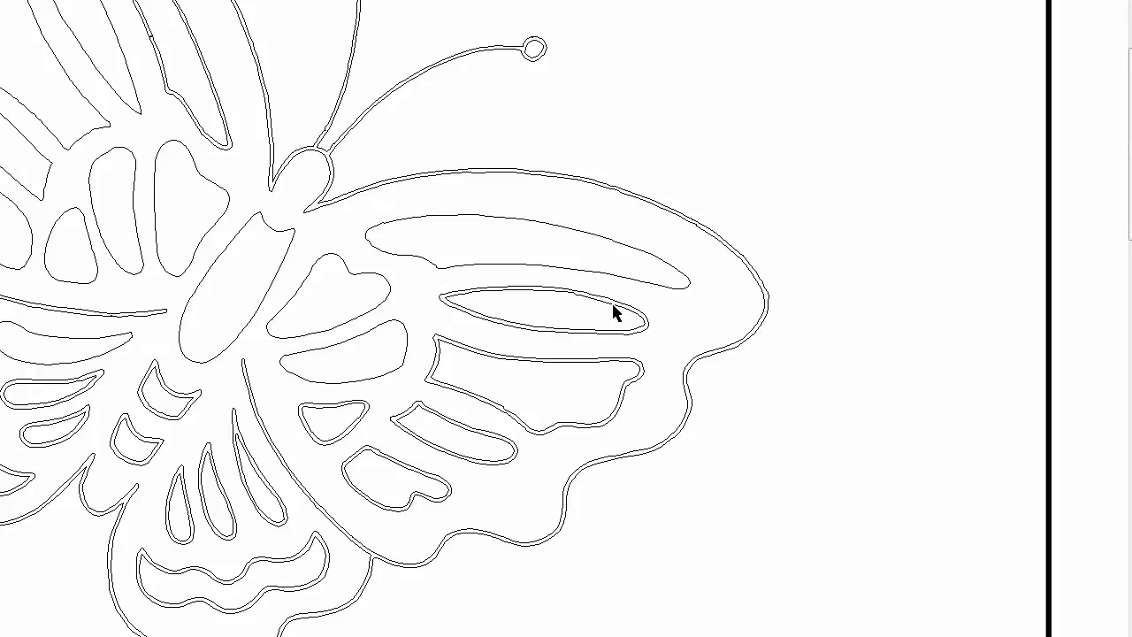
{"action": "left_click", "coordinate": [615, 315]}
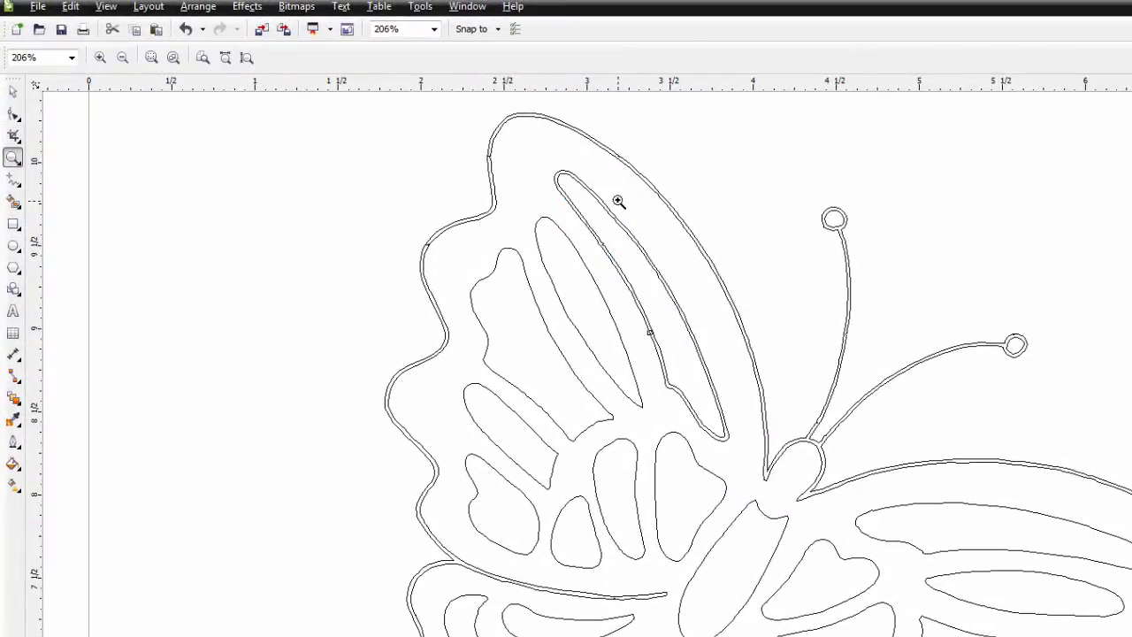
- Zoom into the upper cutout junction and join the broken strand nodes with the Shape tool
{"action": "left_click_drag", "start_coordinate": [620, 201], "coordinate": [644, 284]}
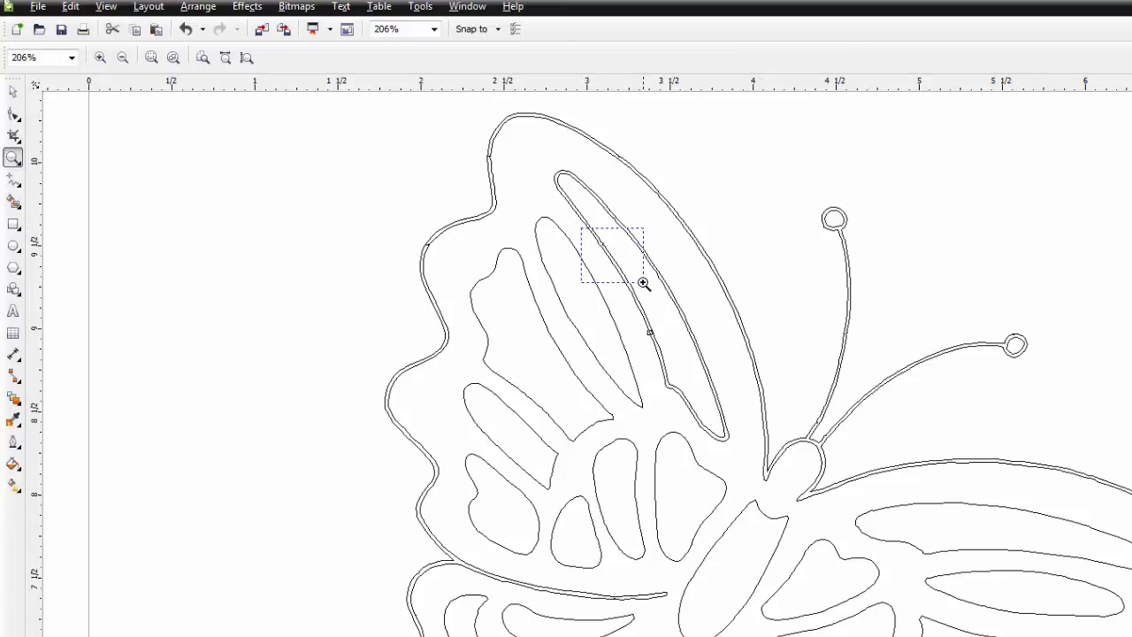
{"action": "left_click", "coordinate": [644, 284]}
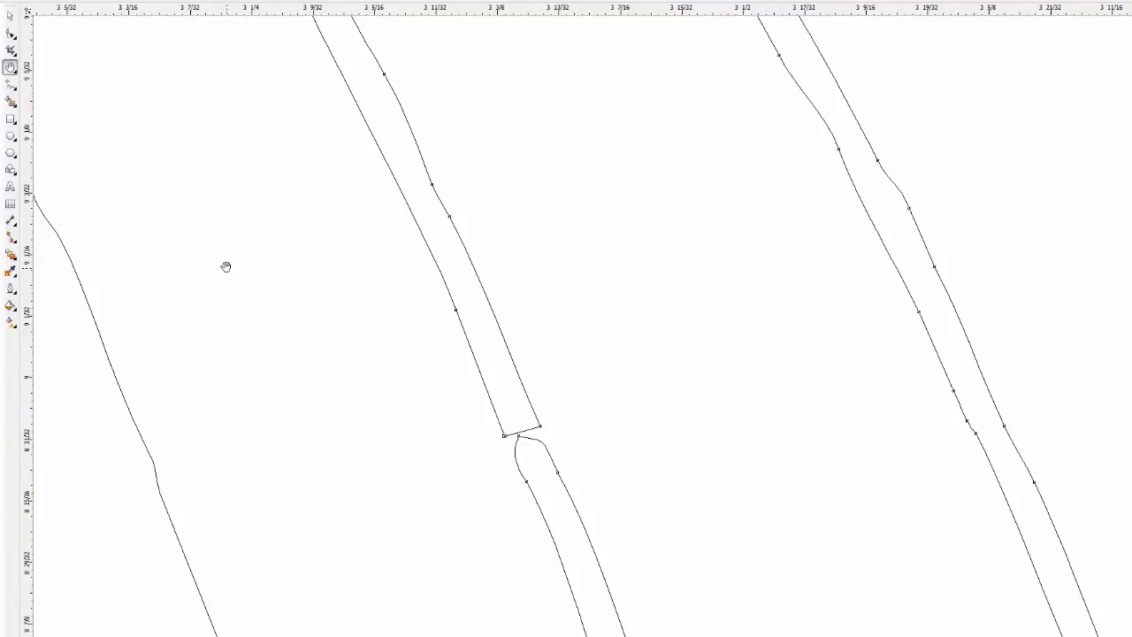
{"action": "mouse_move", "coordinate": [11, 35]}
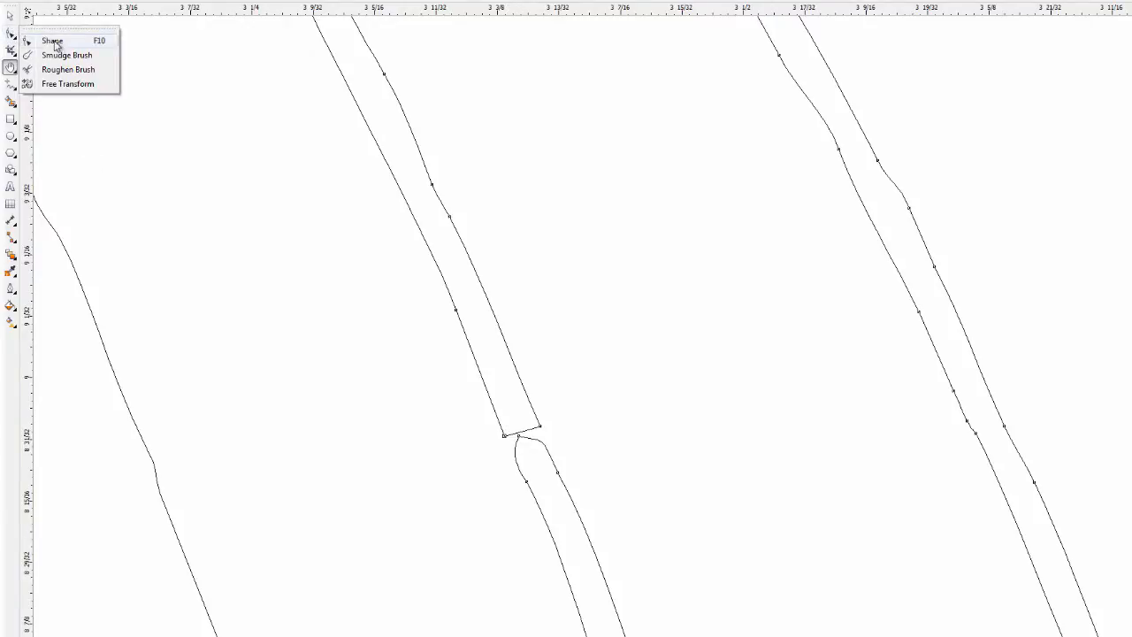
{"action": "mouse_move", "coordinate": [53, 40]}
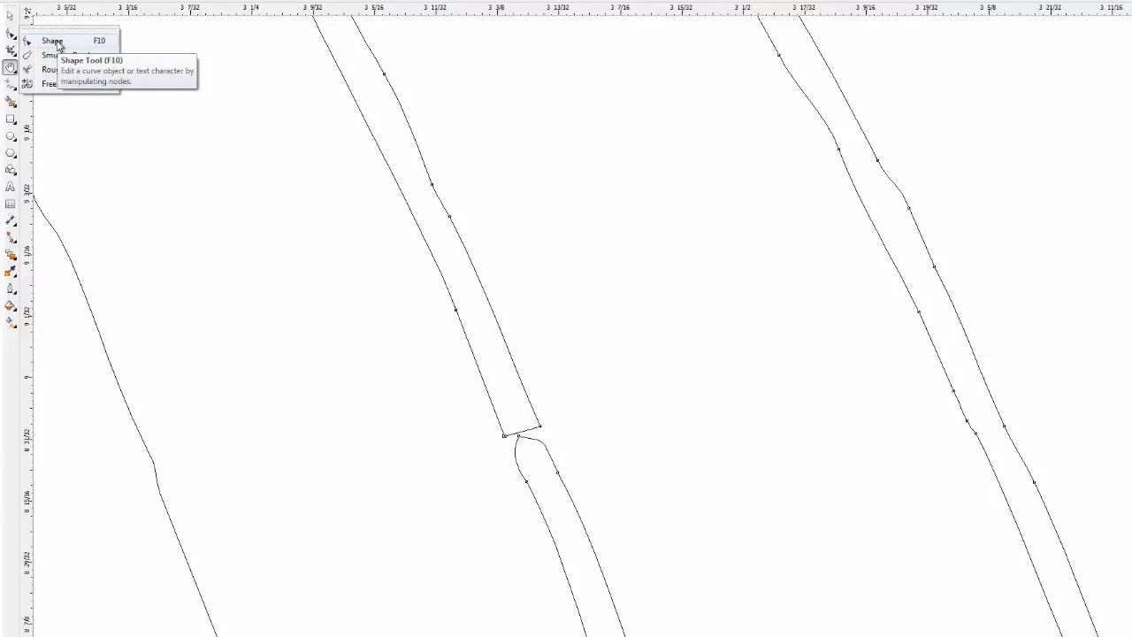
{"action": "left_click", "coordinate": [53, 41]}
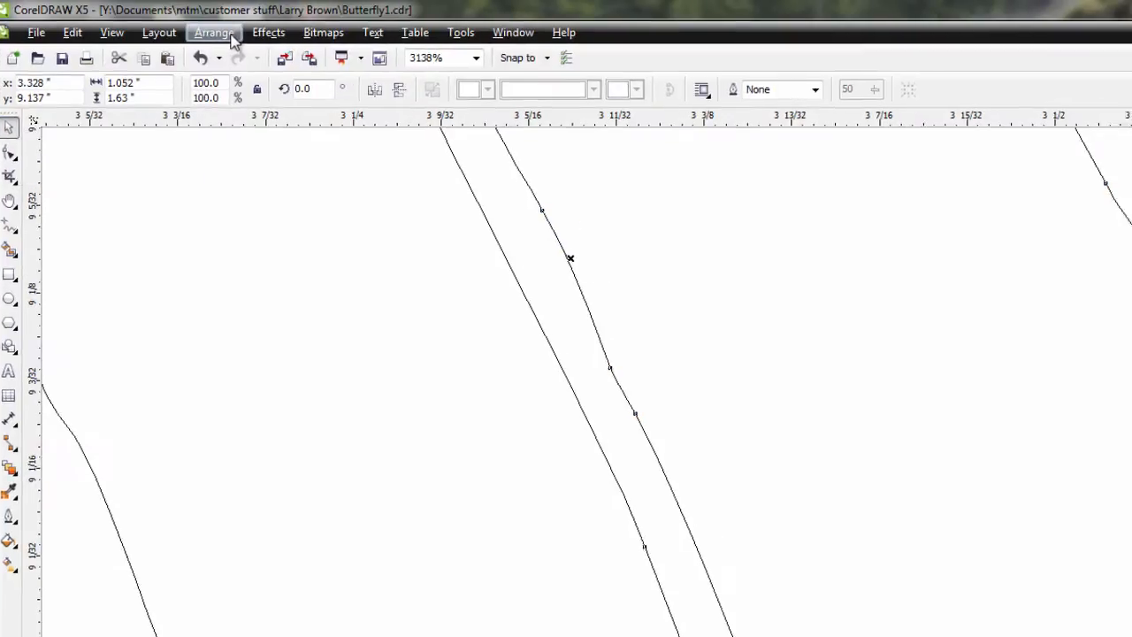
{"action": "left_click", "coordinate": [212, 32]}
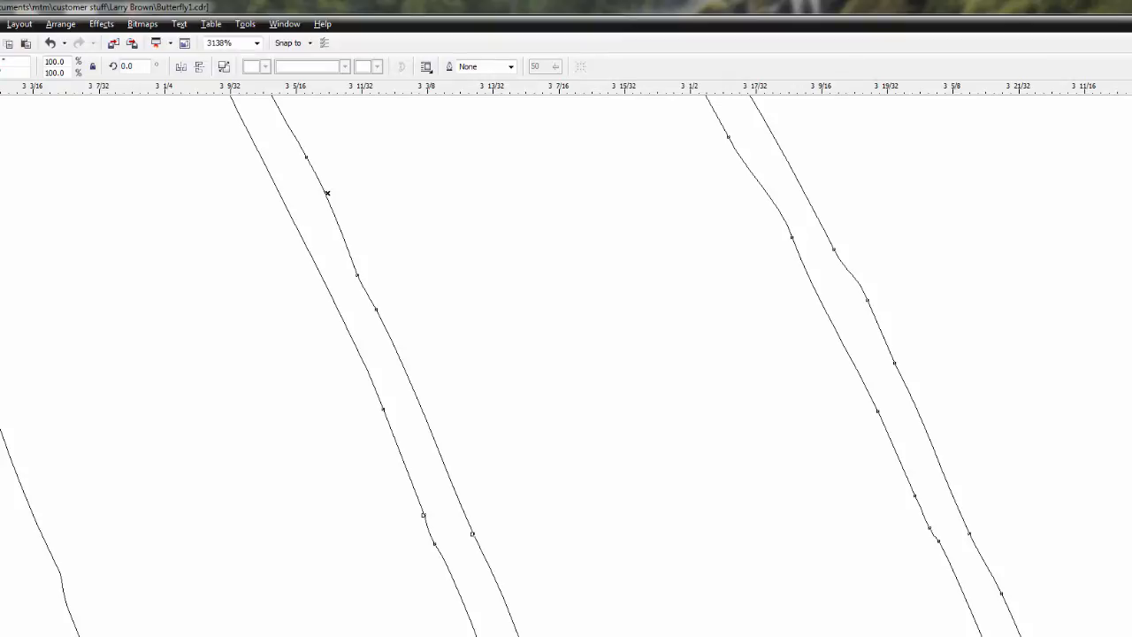
{"action": "mouse_move", "coordinate": [368, 306]}
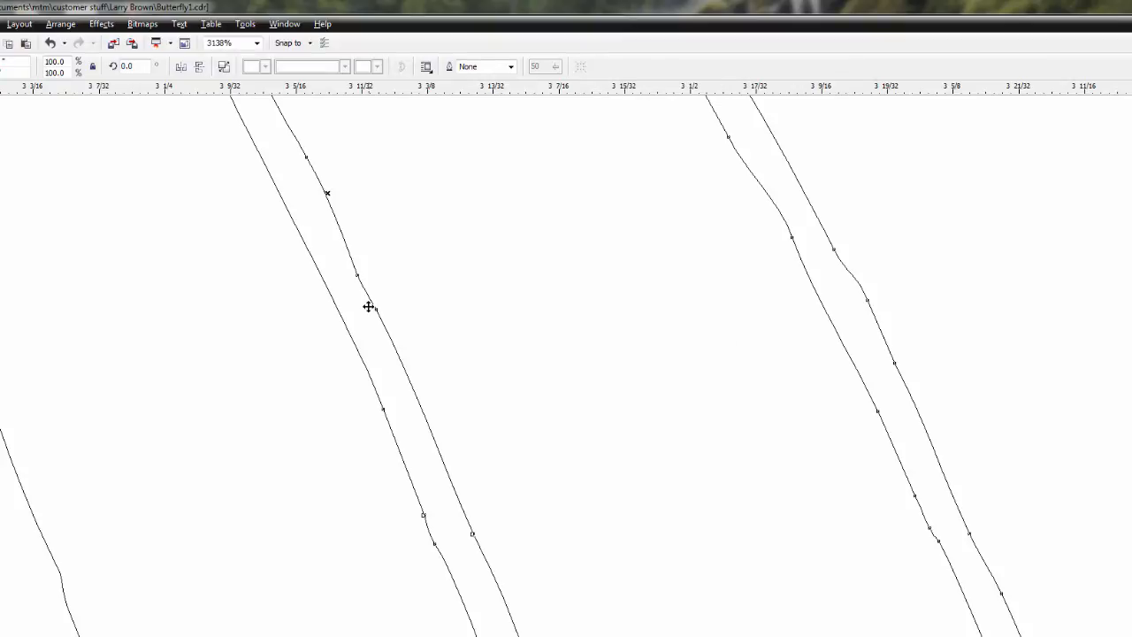
{"action": "left_click", "coordinate": [60, 25]}
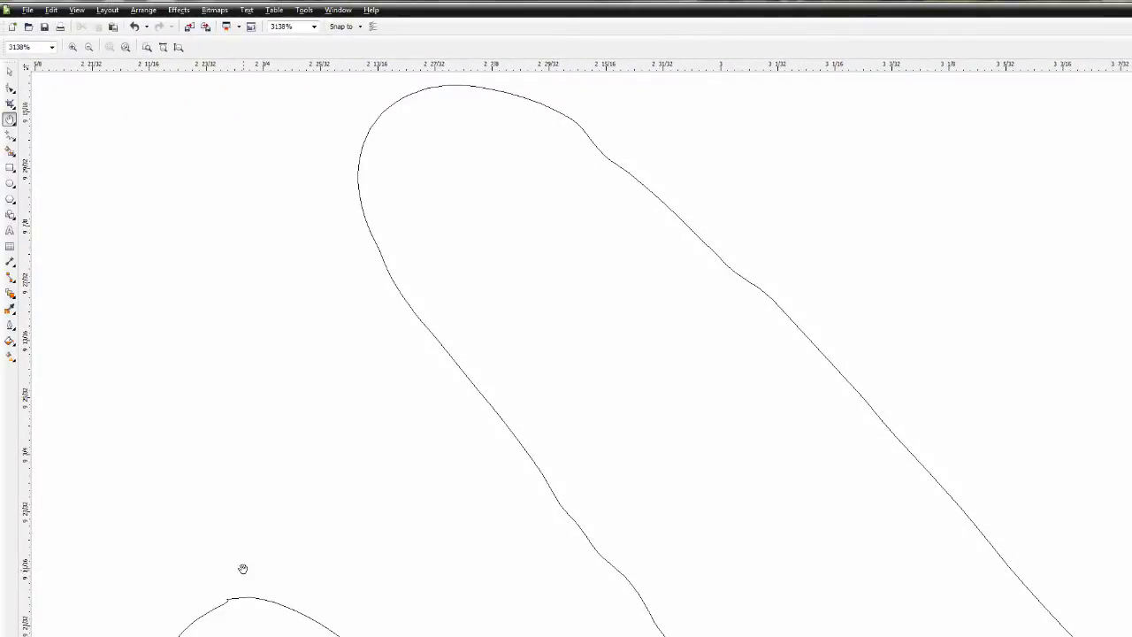
{"action": "left_click", "coordinate": [11, 89]}
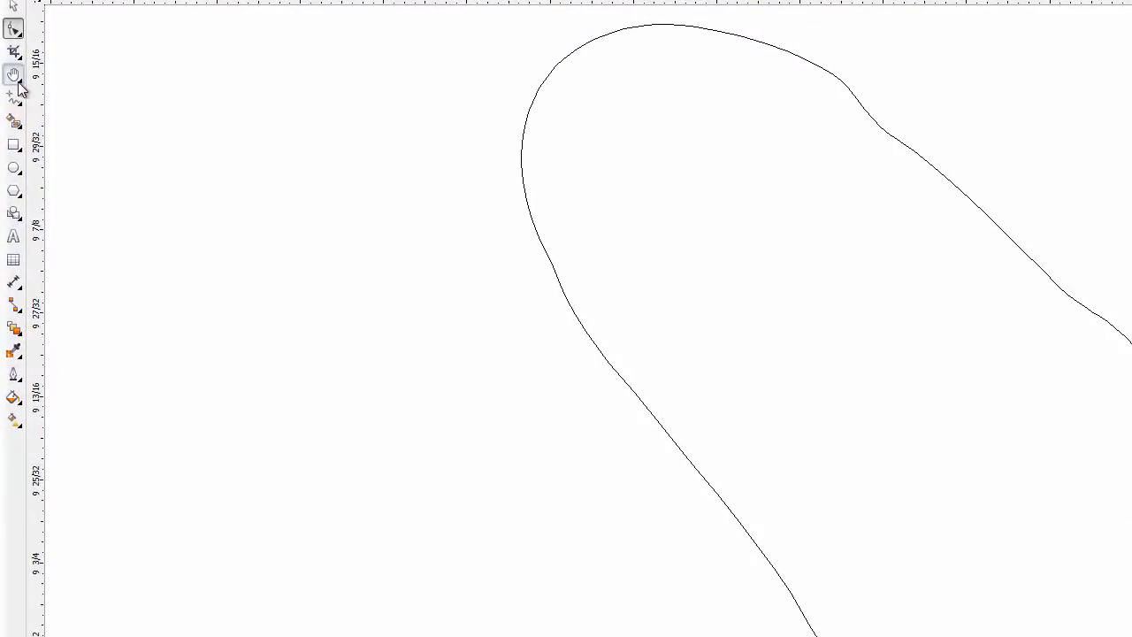
- Smooth the kinked bend in the outline strand by dragging its node handle
{"action": "left_click", "coordinate": [14, 74]}
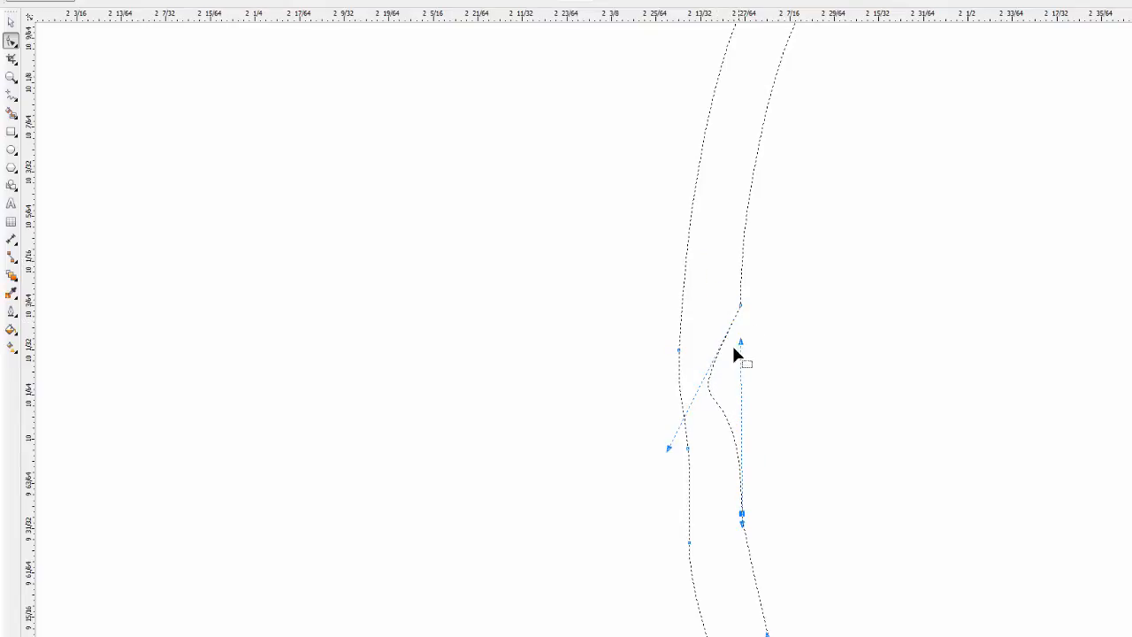
{"action": "left_click_drag", "start_coordinate": [742, 354], "coordinate": [742, 430]}
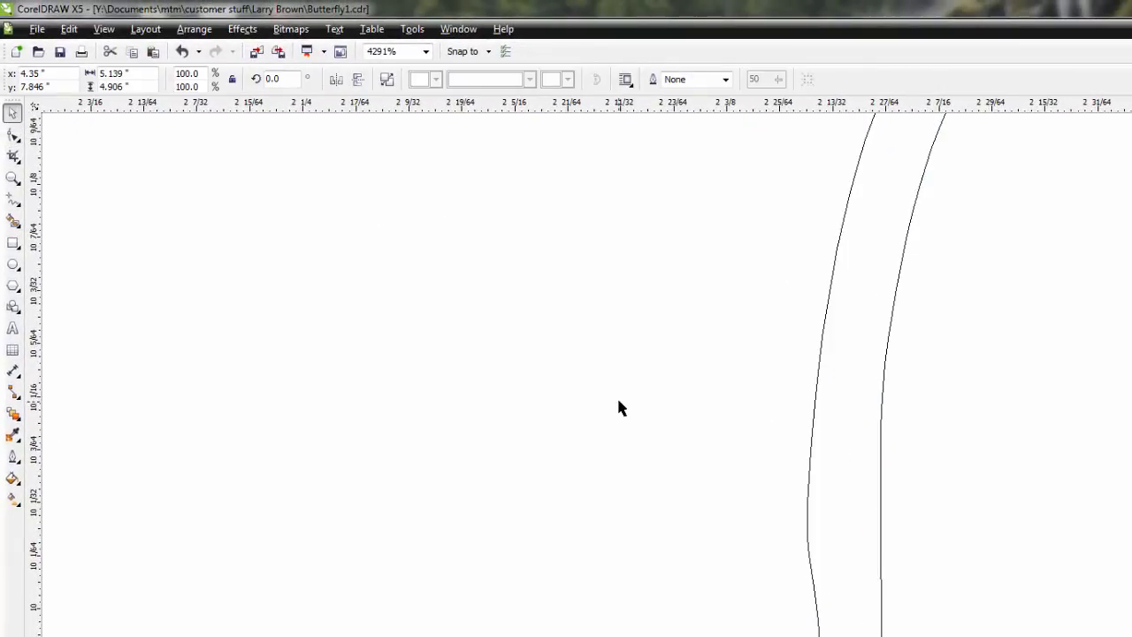
{"action": "mouse_move", "coordinate": [810, 432]}
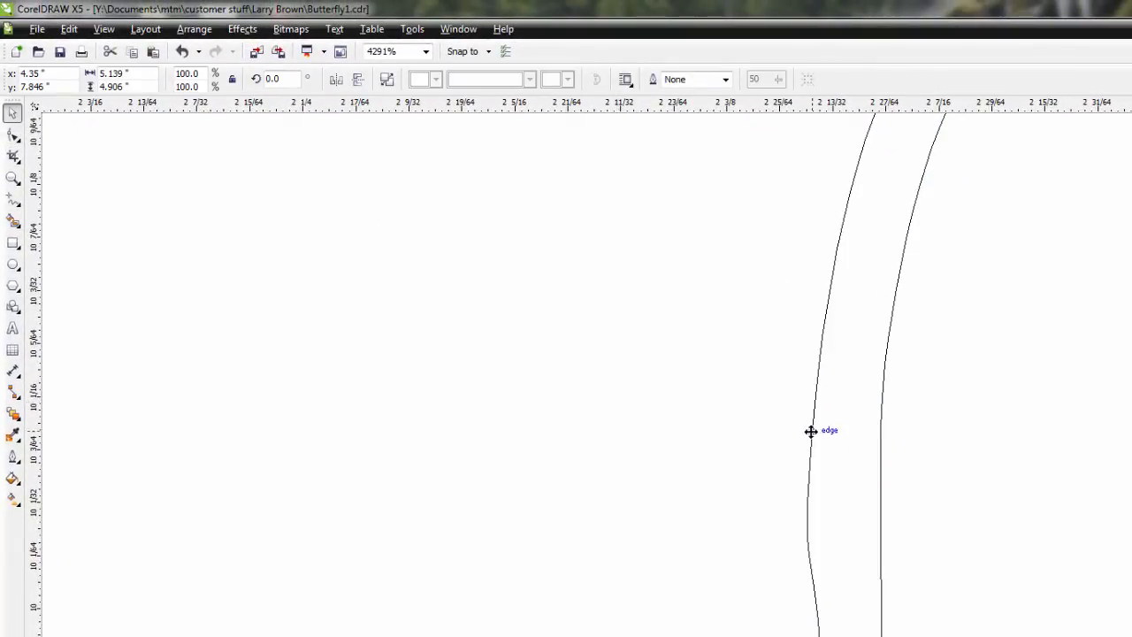
{"action": "left_click", "coordinate": [195, 28]}
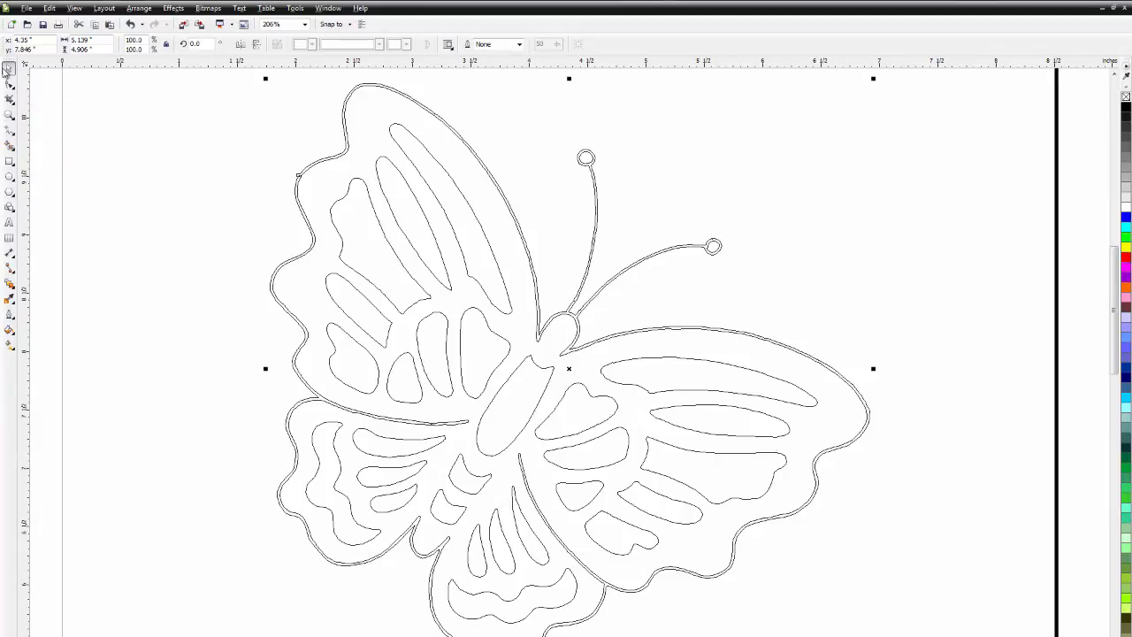
{"action": "mouse_move", "coordinate": [582, 335]}
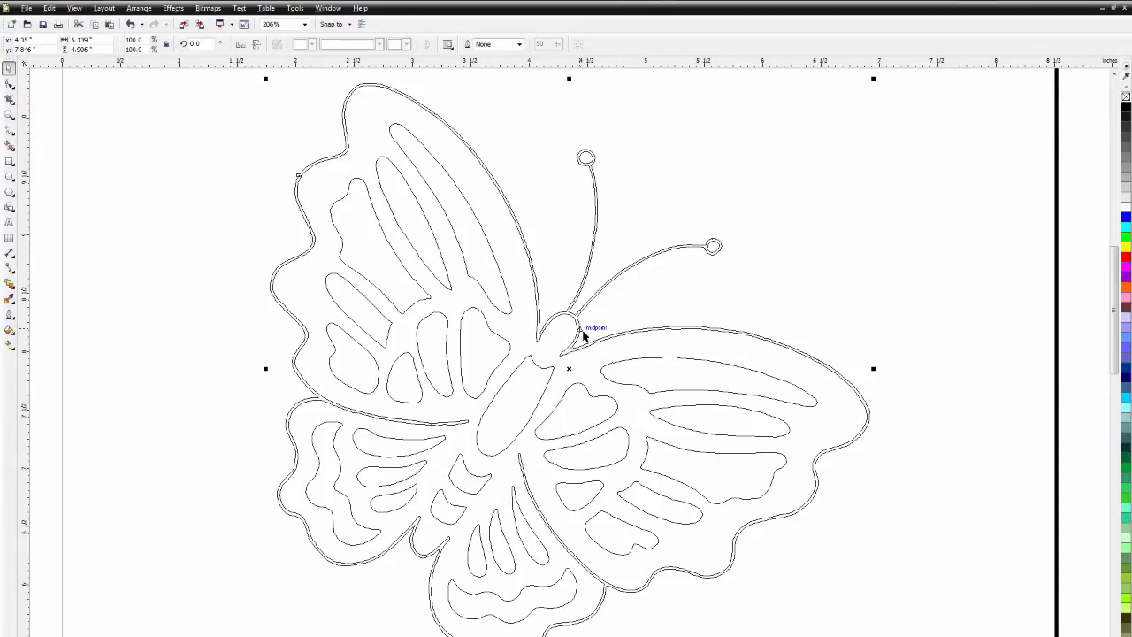
{"action": "mouse_move", "coordinate": [386, 398]}
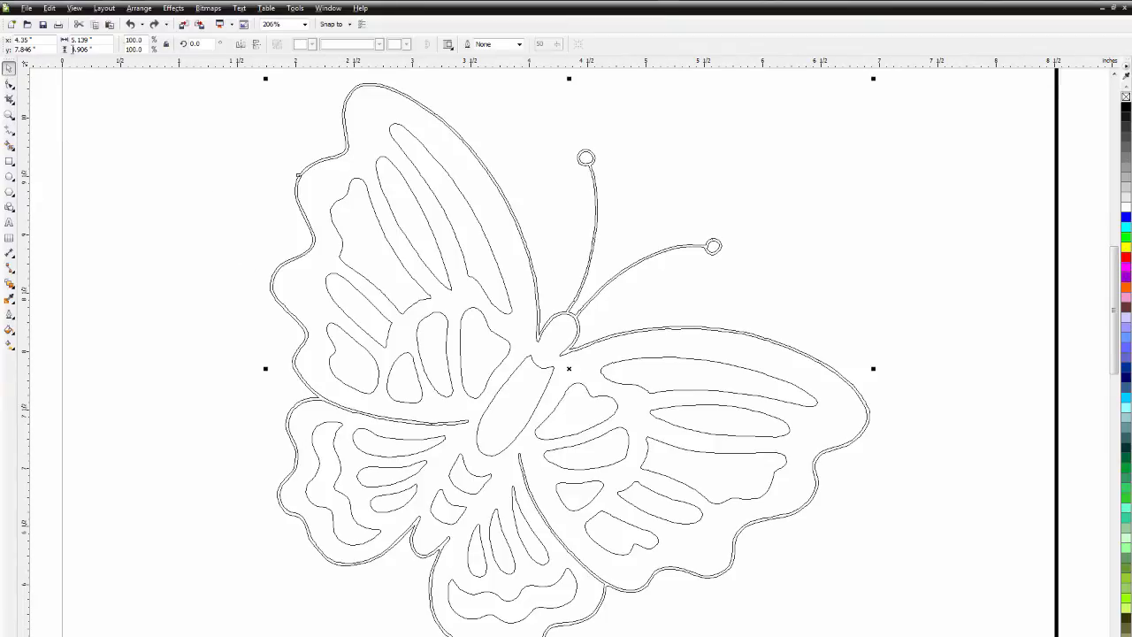
{"action": "left_click", "coordinate": [138, 8]}
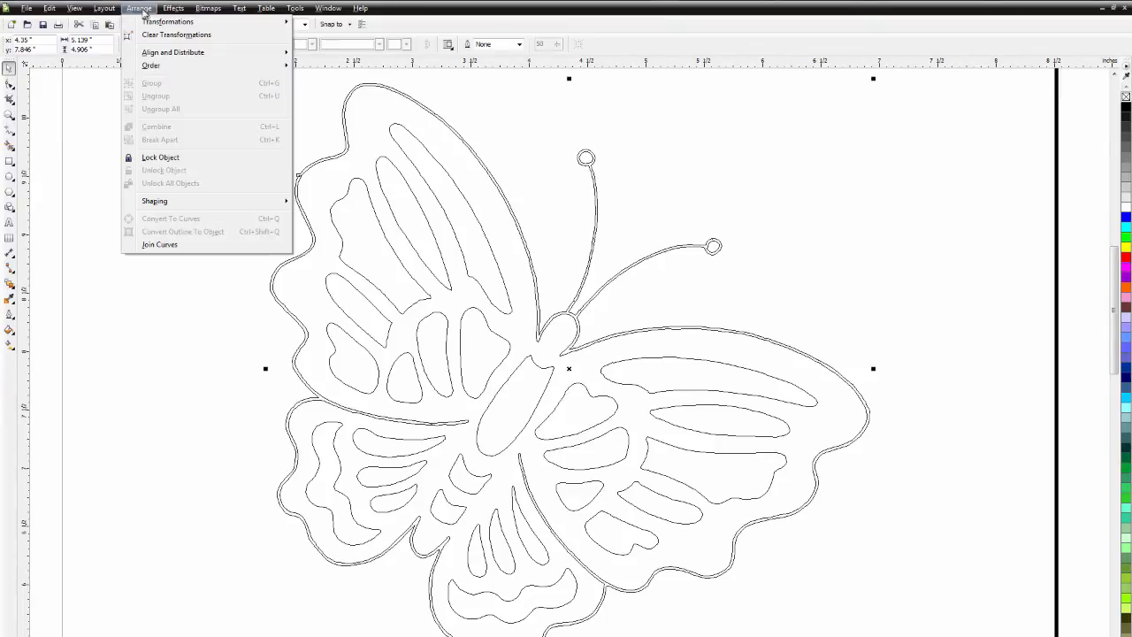
{"action": "left_click", "coordinate": [170, 331]}
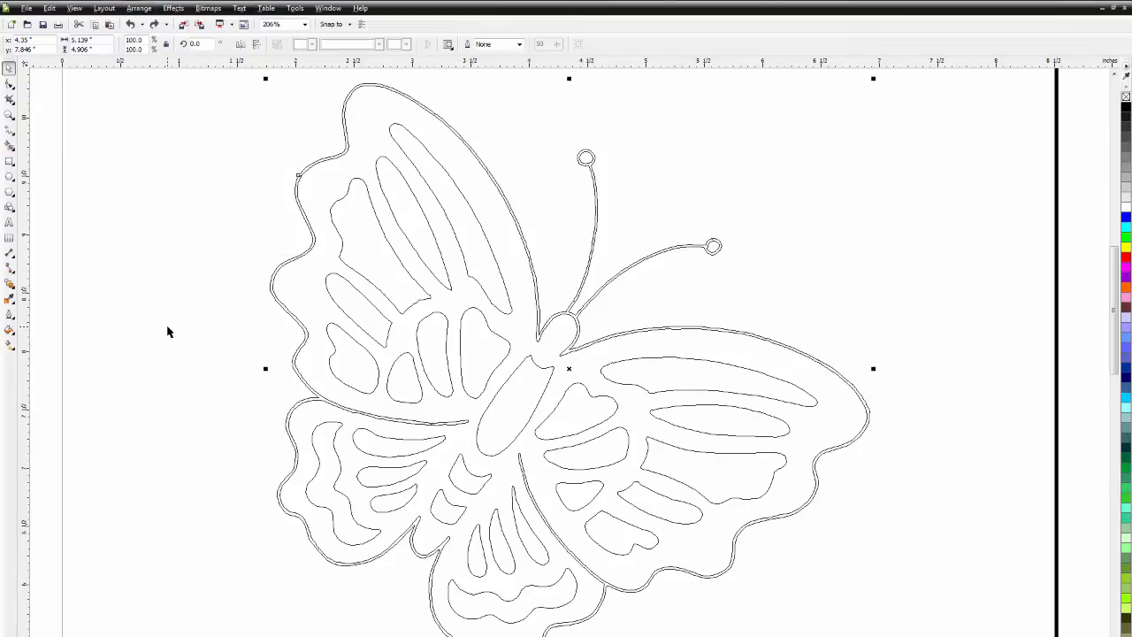
{"action": "mouse_move", "coordinate": [481, 485]}
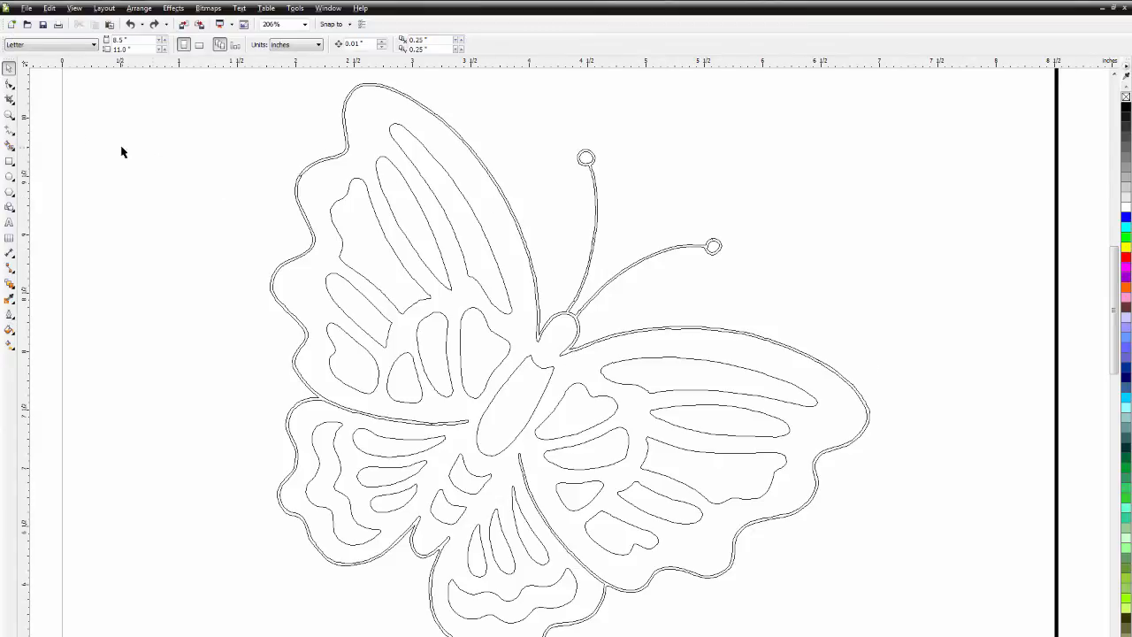
- Join the end nodes across the break near the wing top so both strands run continuously
{"action": "left_click", "coordinate": [328, 202]}
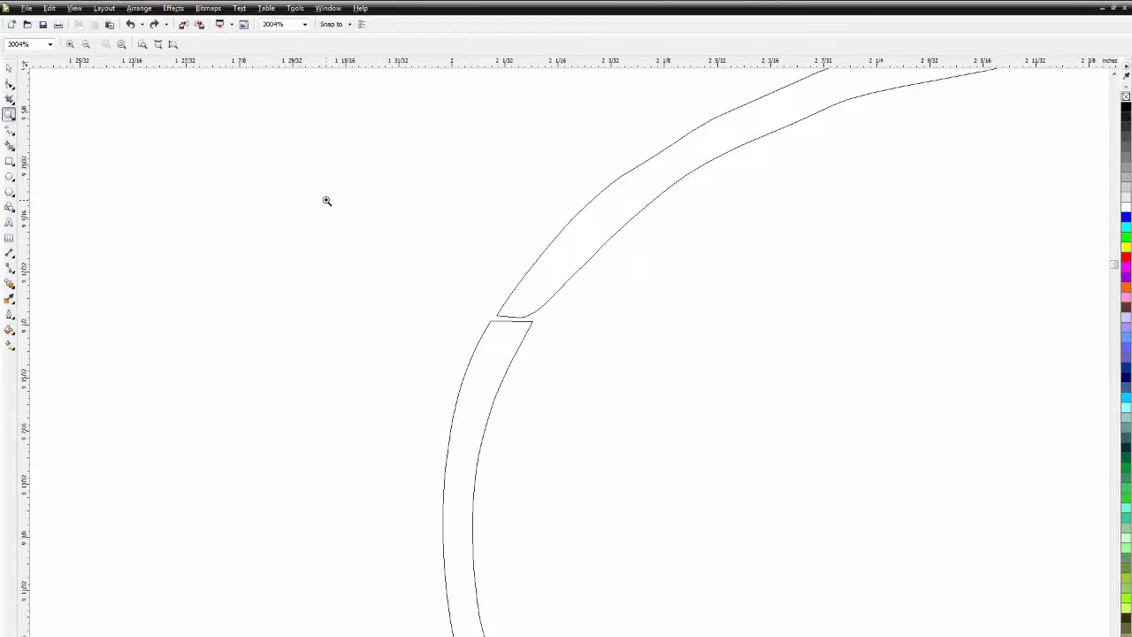
{"action": "mouse_move", "coordinate": [10, 84]}
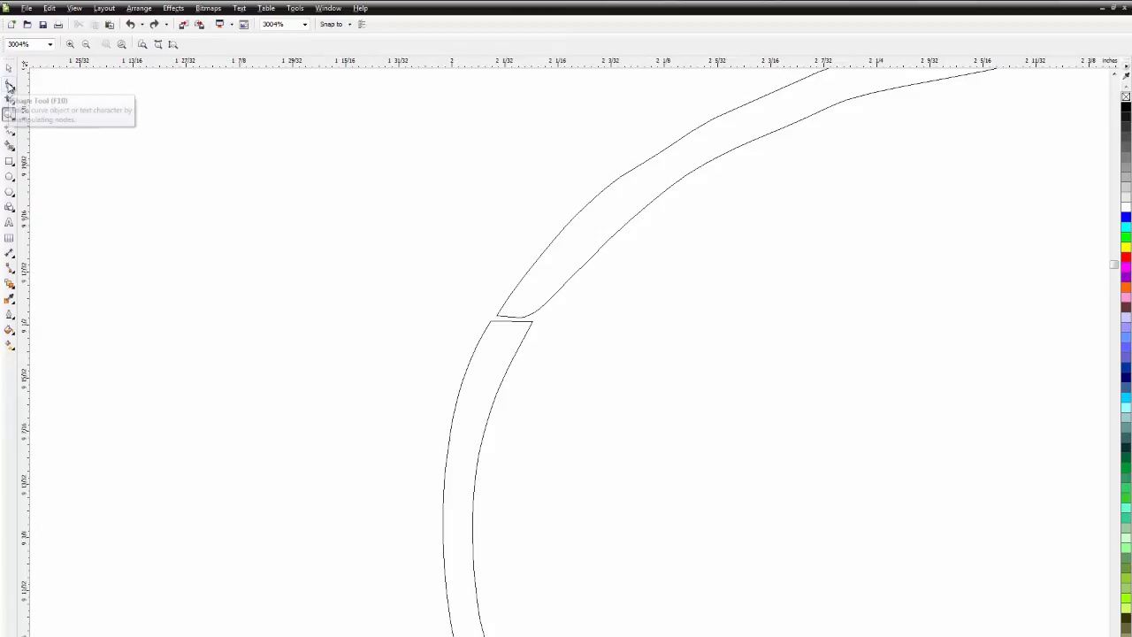
{"action": "left_click", "coordinate": [49, 7]}
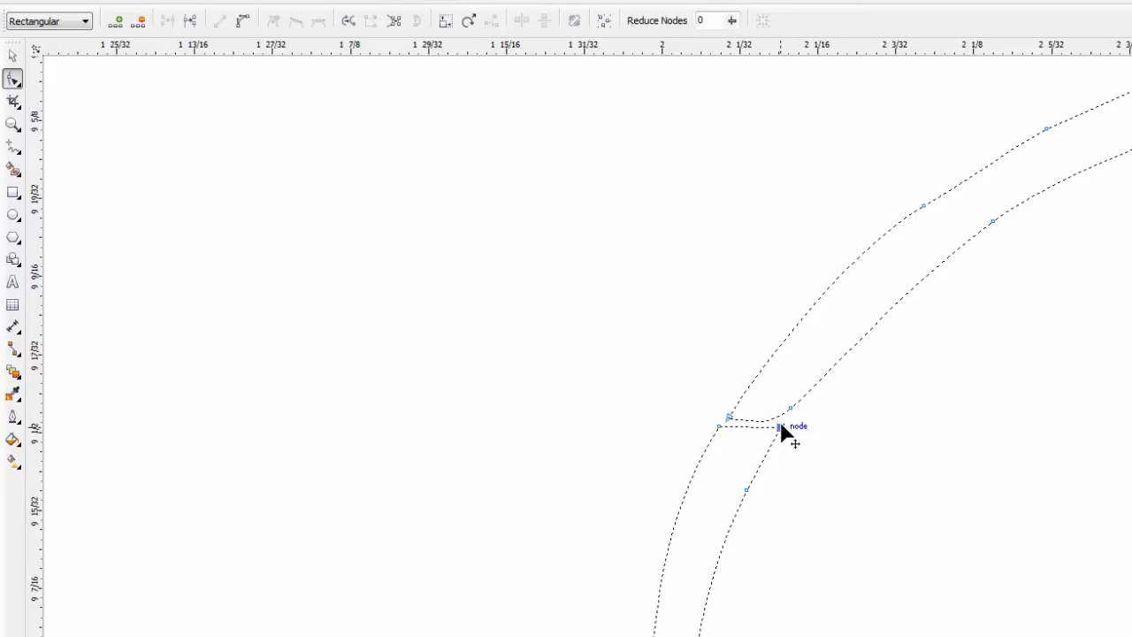
{"action": "left_click_drag", "start_coordinate": [782, 427], "coordinate": [800, 392]}
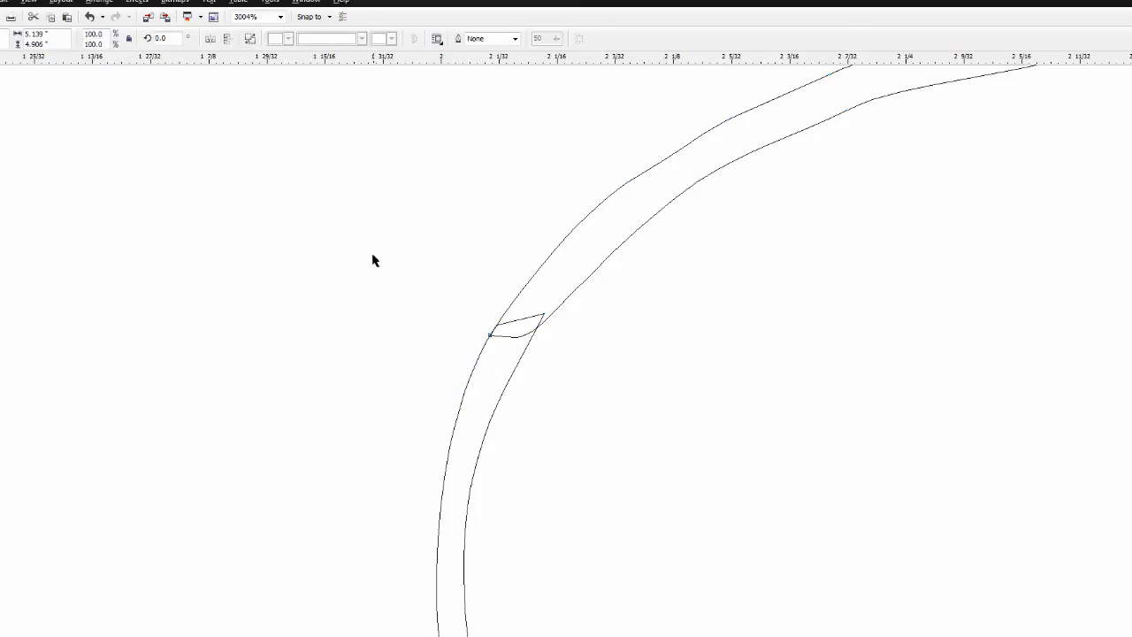
{"action": "mouse_move", "coordinate": [474, 347]}
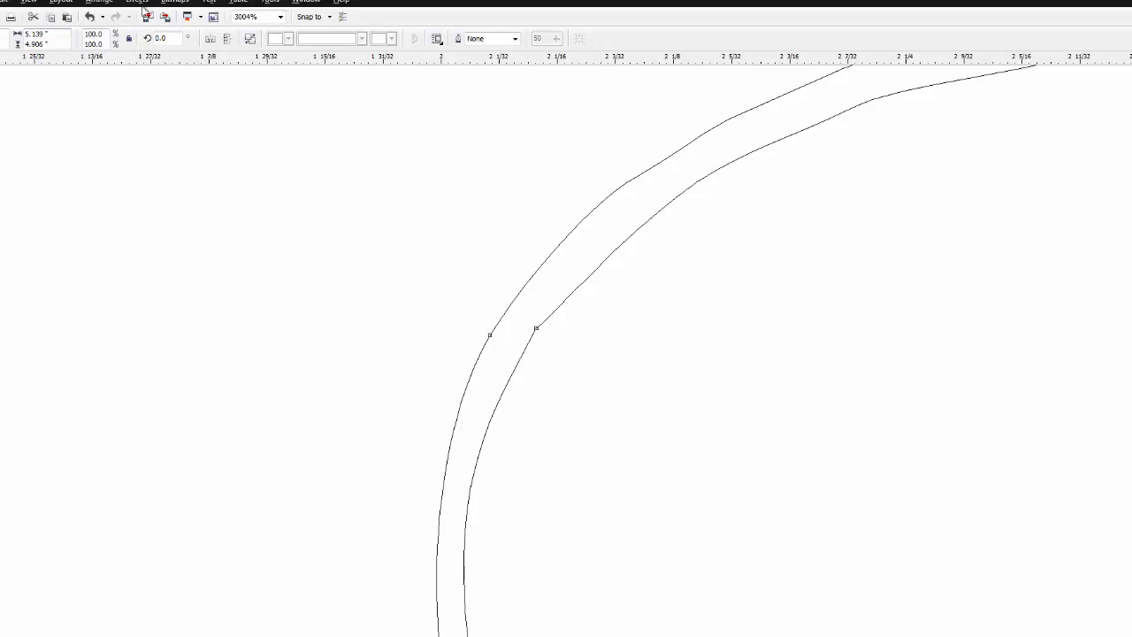
{"action": "left_click", "coordinate": [99, 2]}
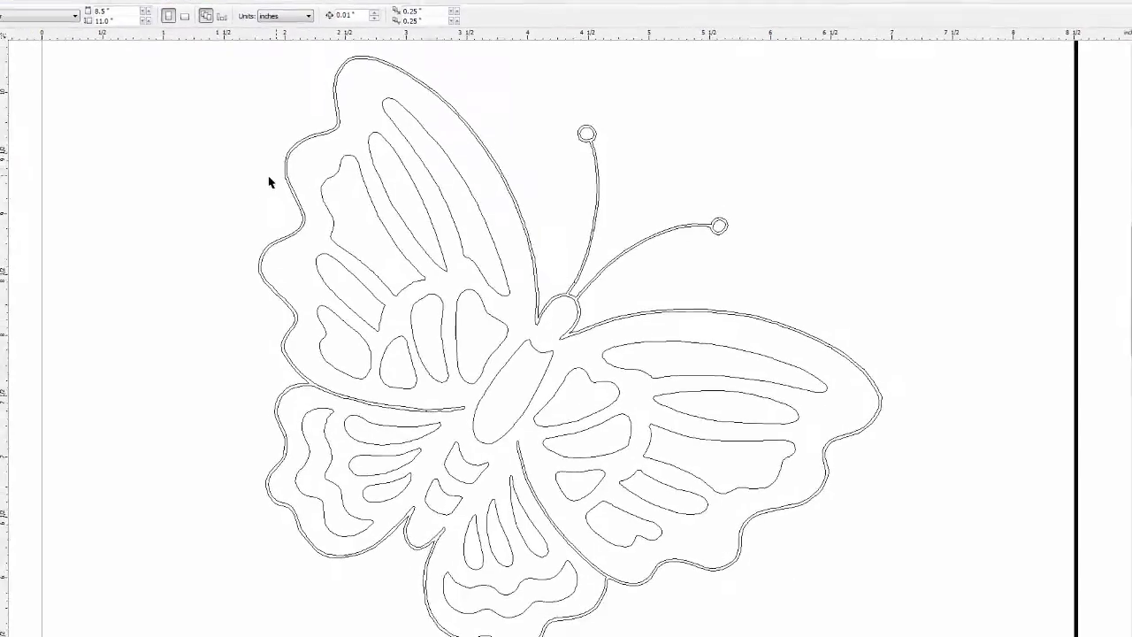
- Remove the inner duplicate border line, leaving one outer outline around the butterfly
{"action": "left_click", "coordinate": [301, 133]}
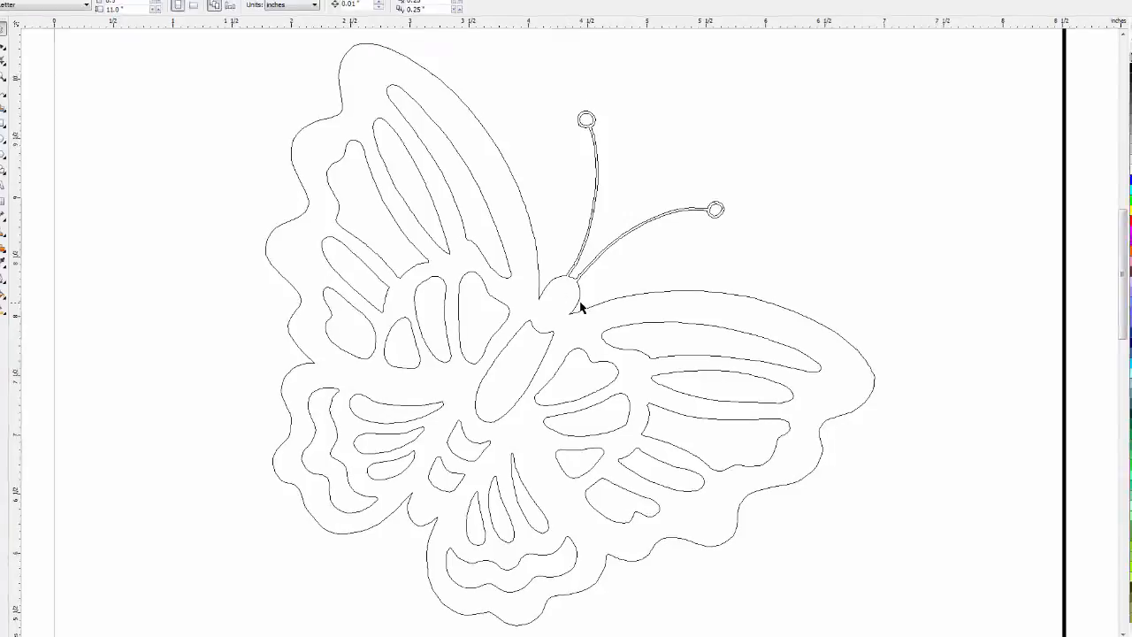
{"action": "key", "text": "ctrl+z"}
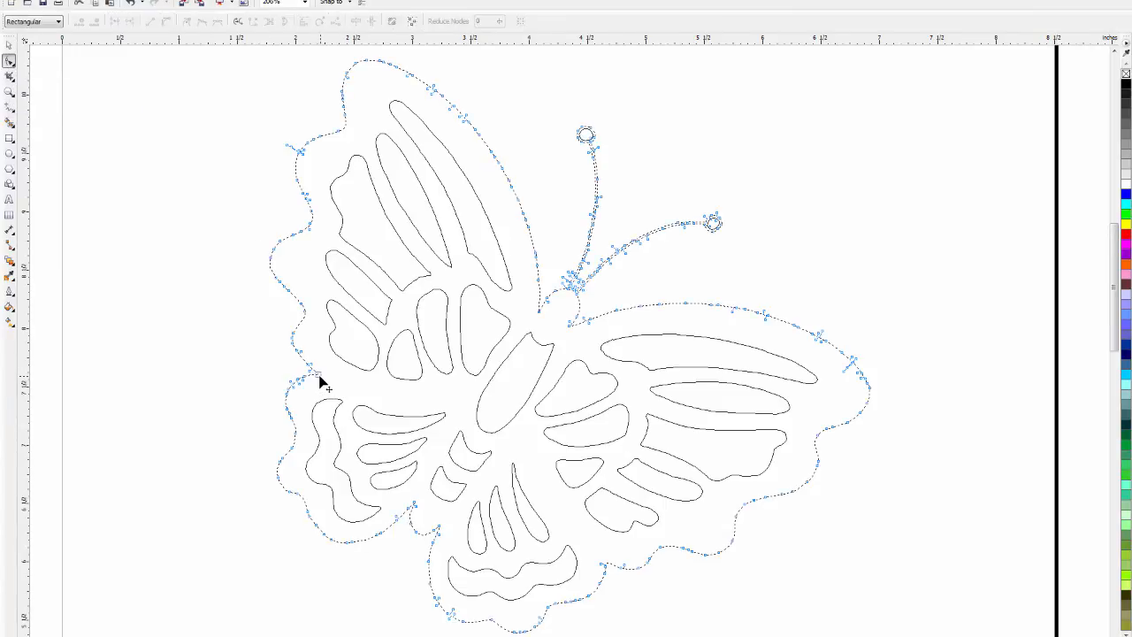
- Drag the left wing indent's nodes into a long narrow pointed notch
{"action": "left_click_drag", "start_coordinate": [318, 386], "coordinate": [393, 399]}
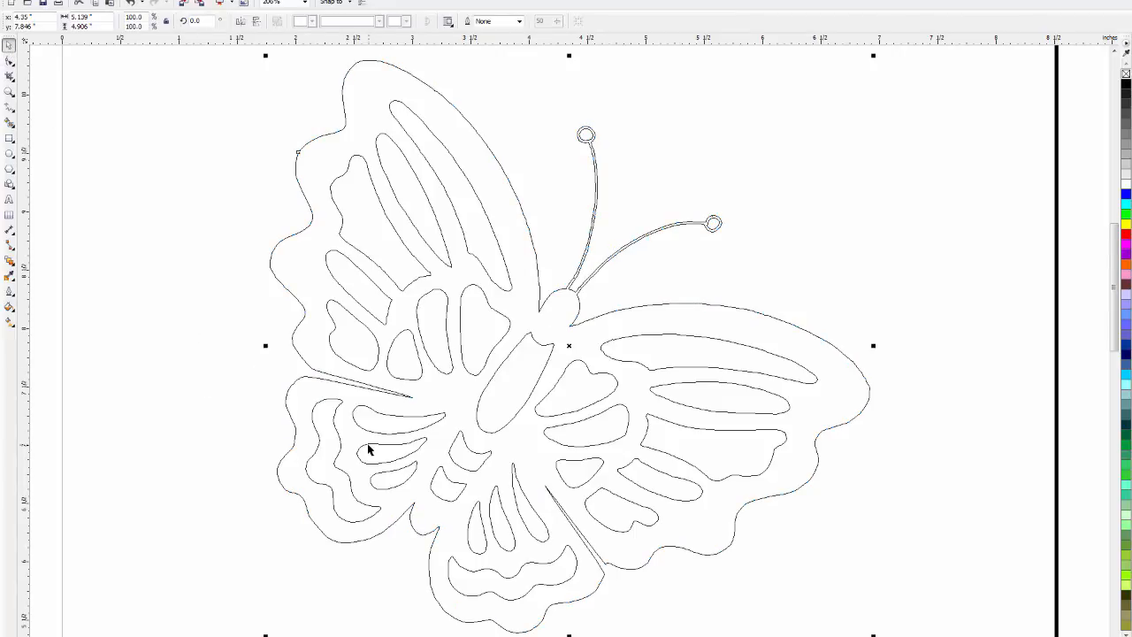
{"action": "mouse_move", "coordinate": [239, 317]}
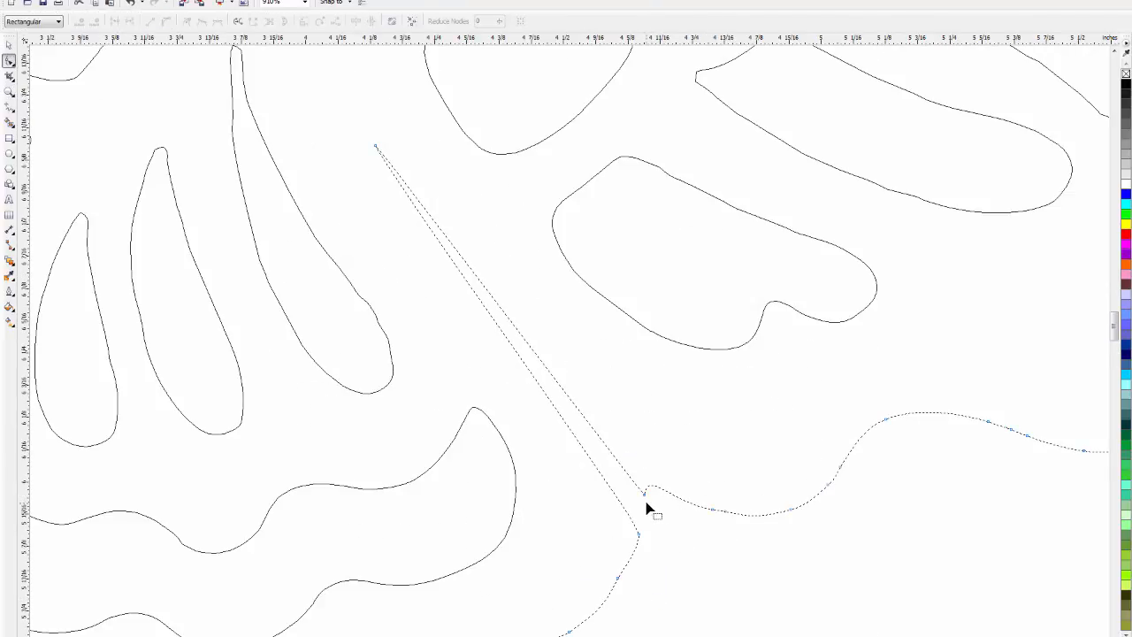
{"action": "left_click", "coordinate": [647, 493]}
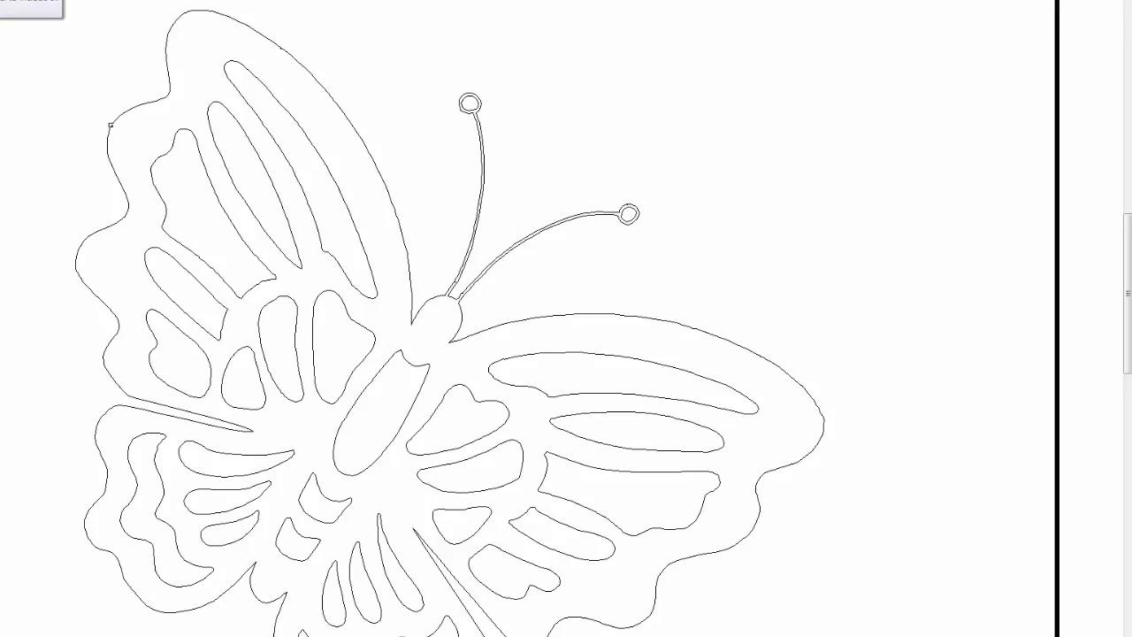
{"action": "left_click", "coordinate": [628, 214]}
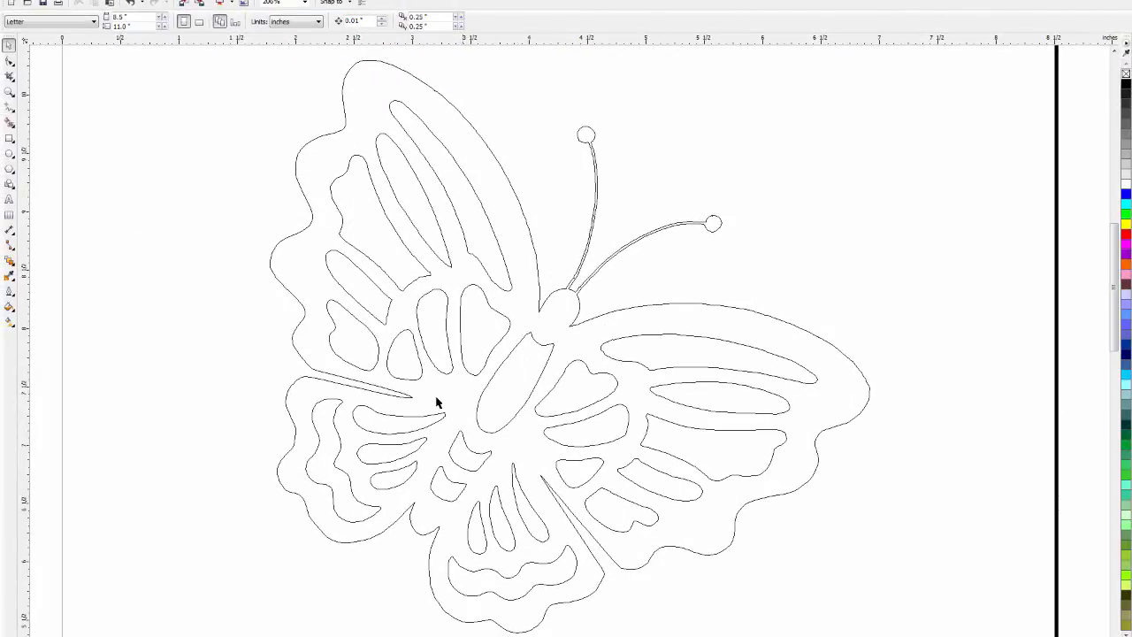
{"action": "mouse_move", "coordinate": [619, 334]}
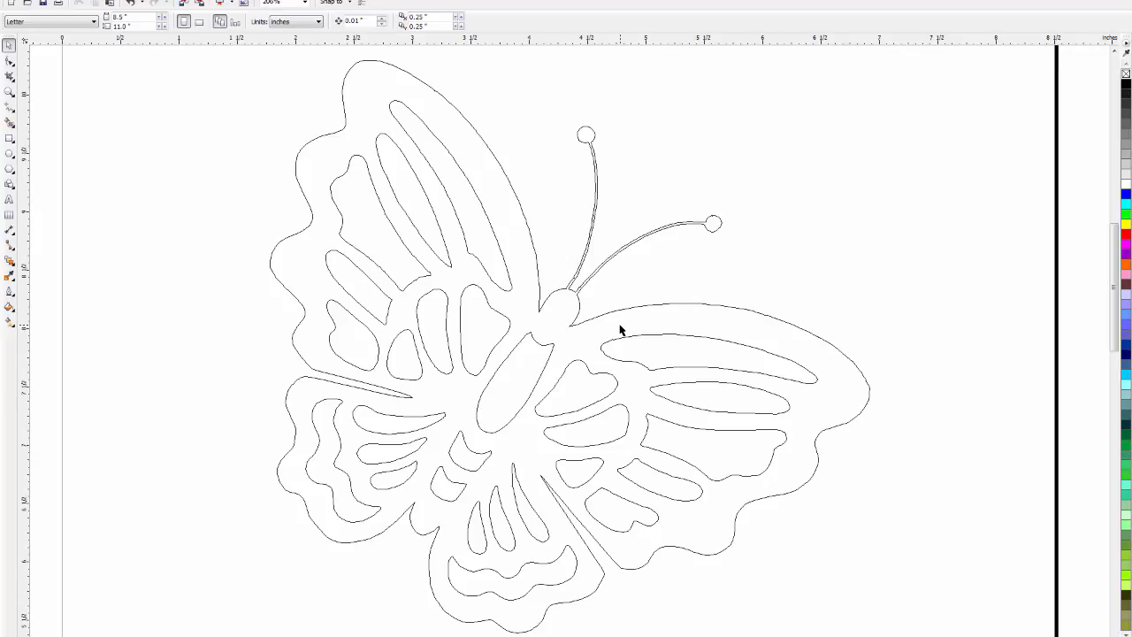
{"action": "mouse_move", "coordinate": [492, 288]}
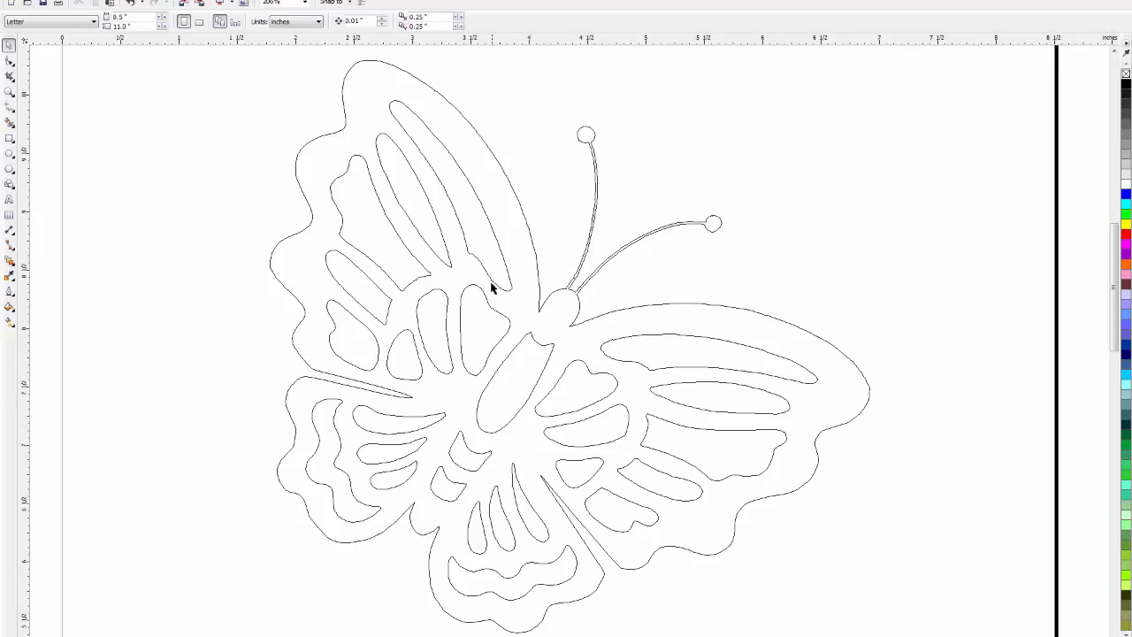